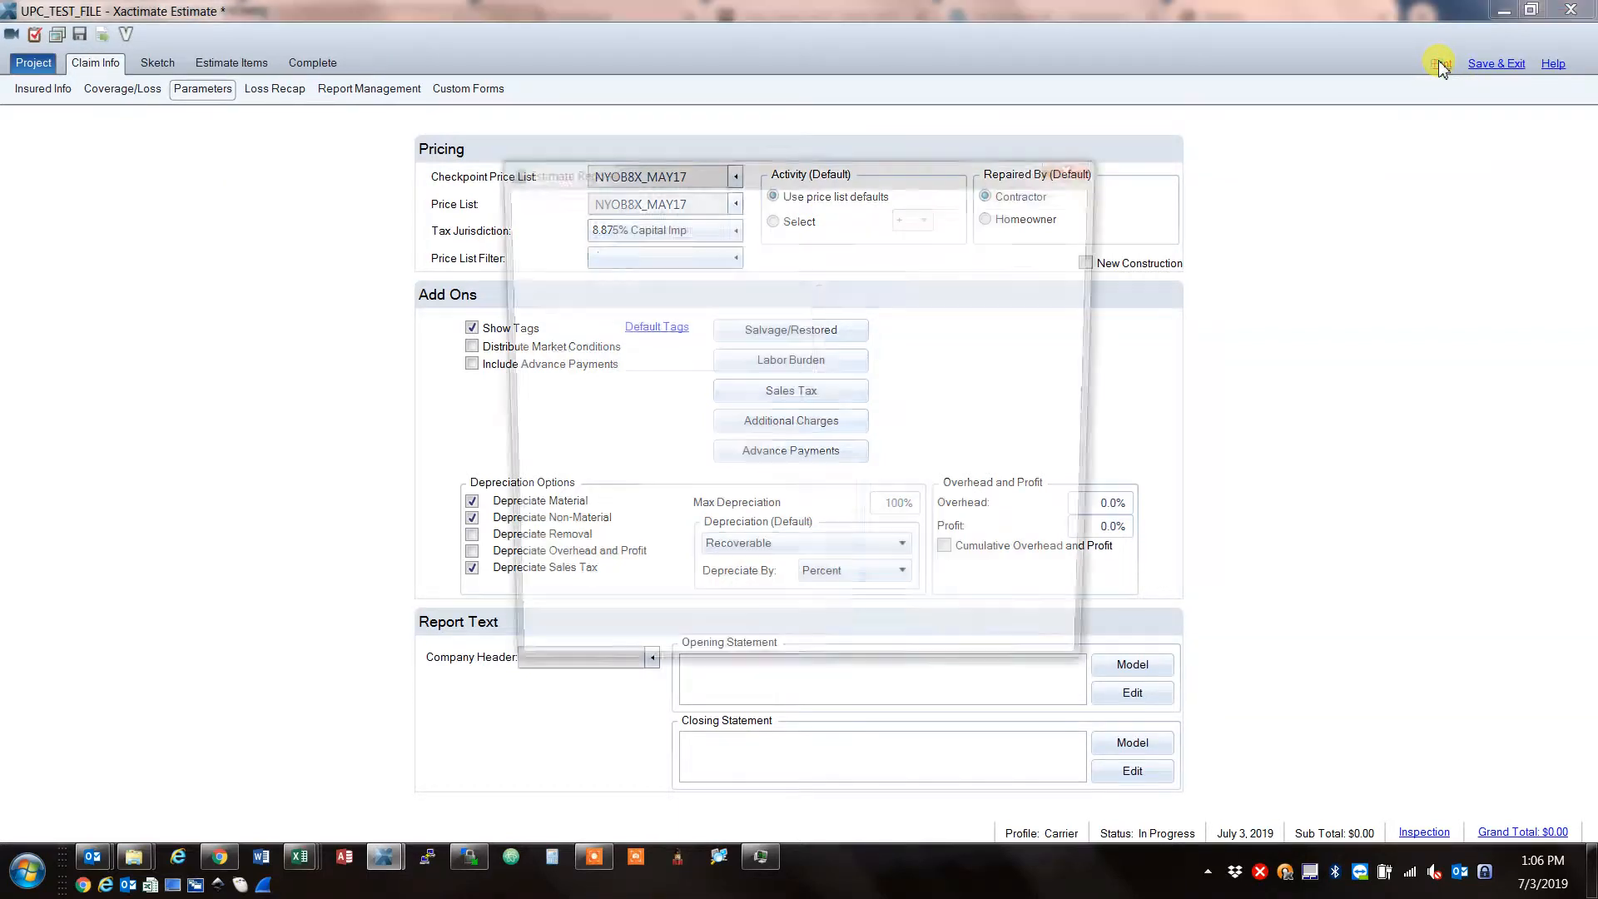
Import '001 UPC General Loss Report 7.3.2019.docx' into the template documents and view it.
{"action": "left_click", "coordinate": [1440, 64]}
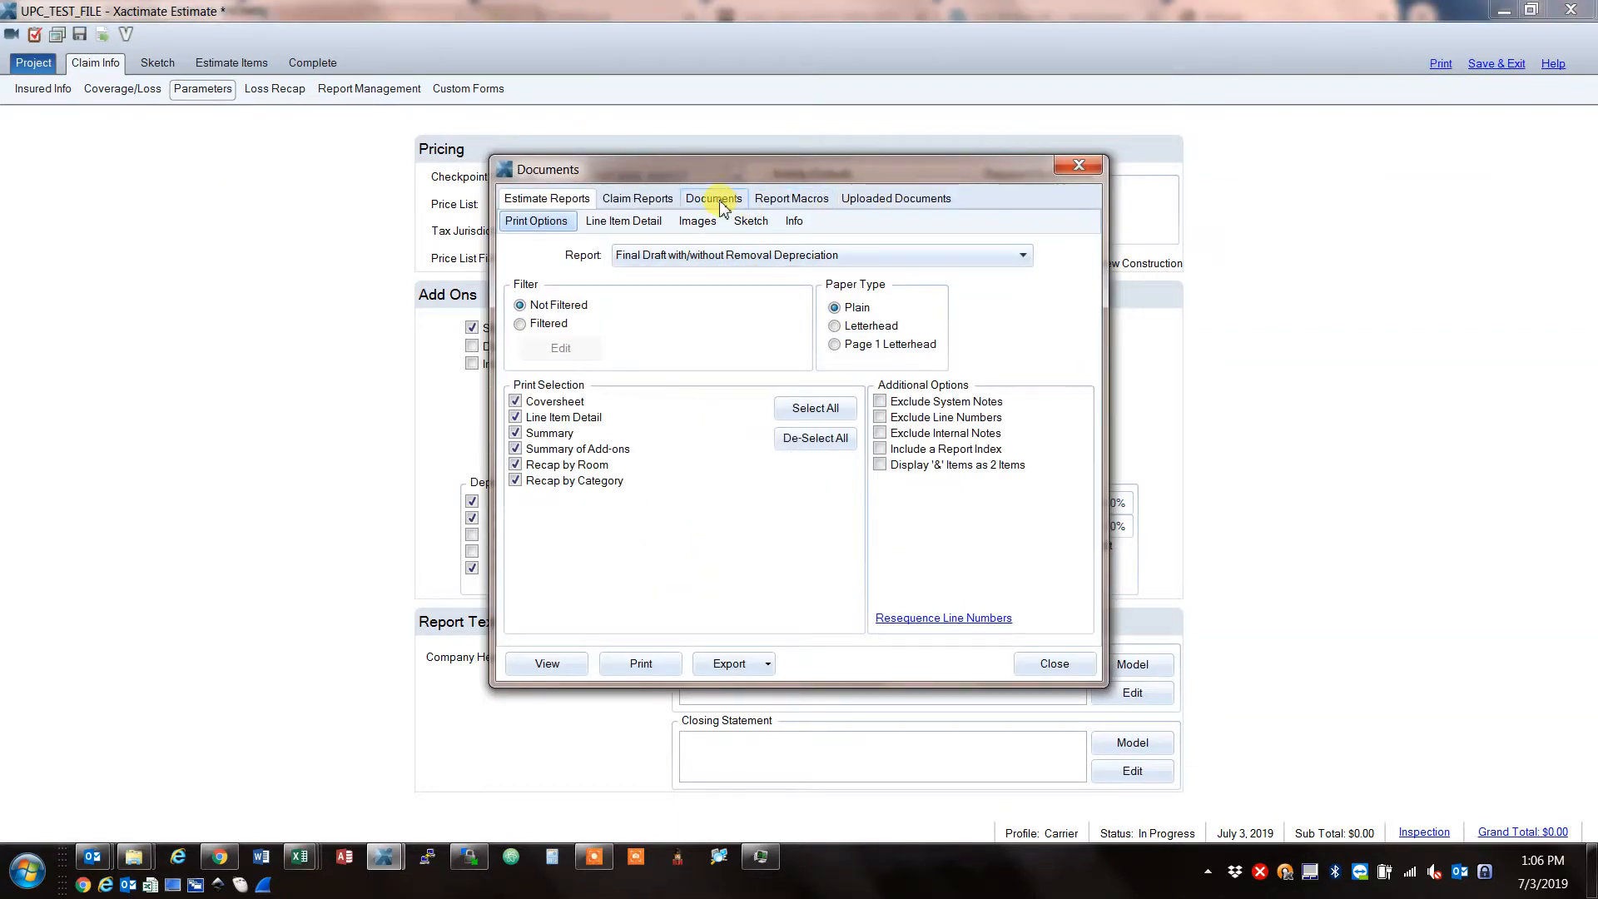
{"action": "left_click", "coordinate": [714, 198]}
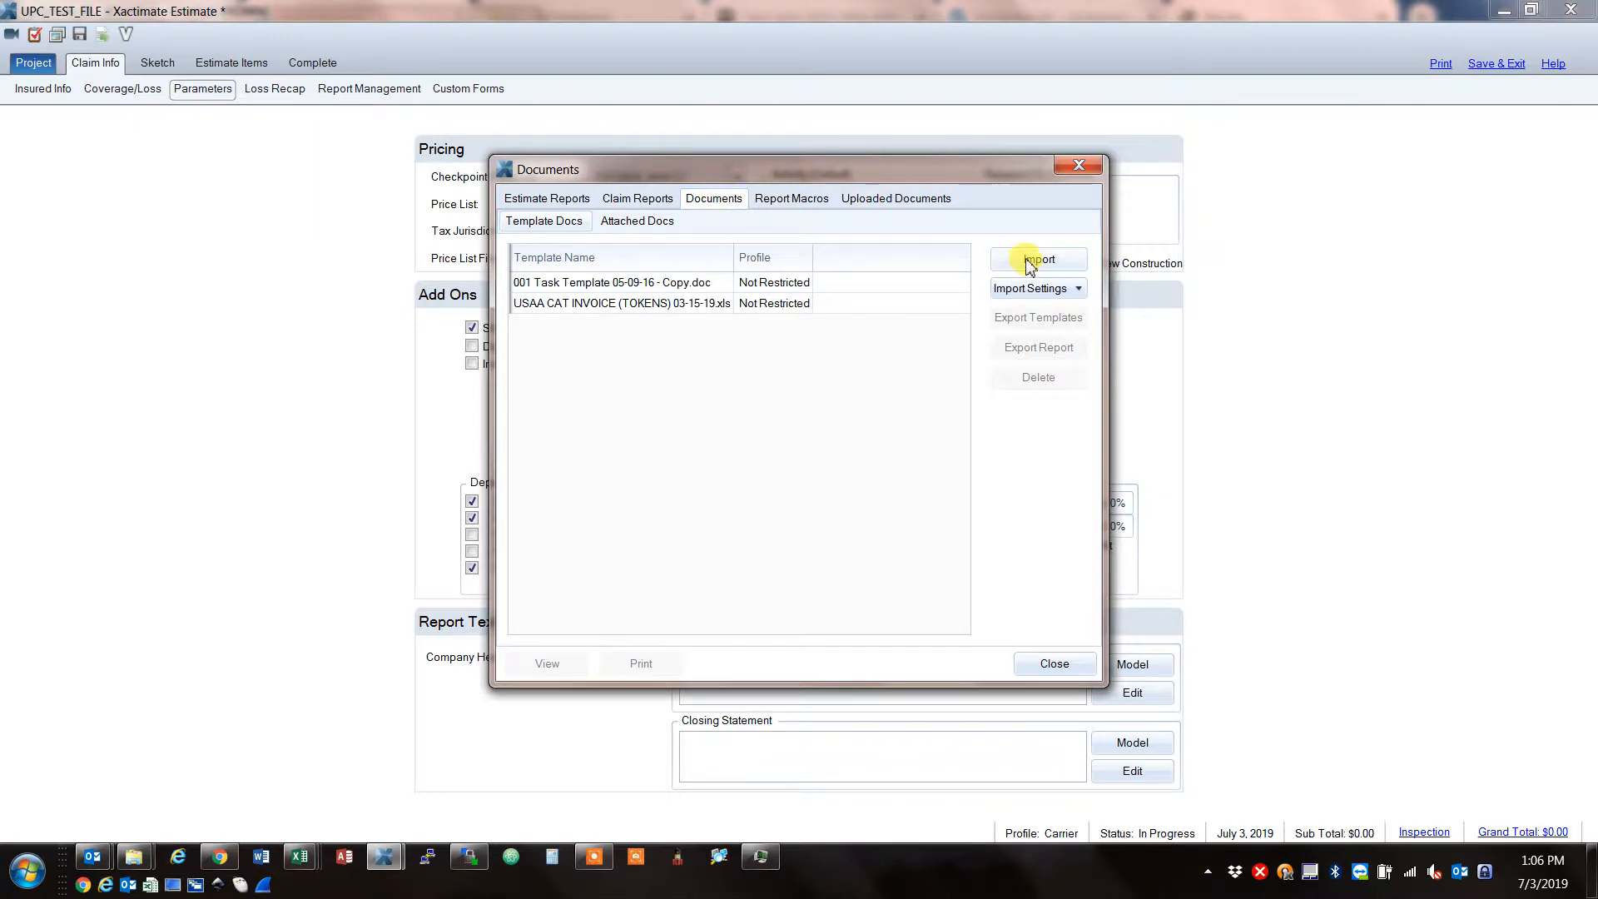
{"action": "left_click", "coordinate": [1039, 258]}
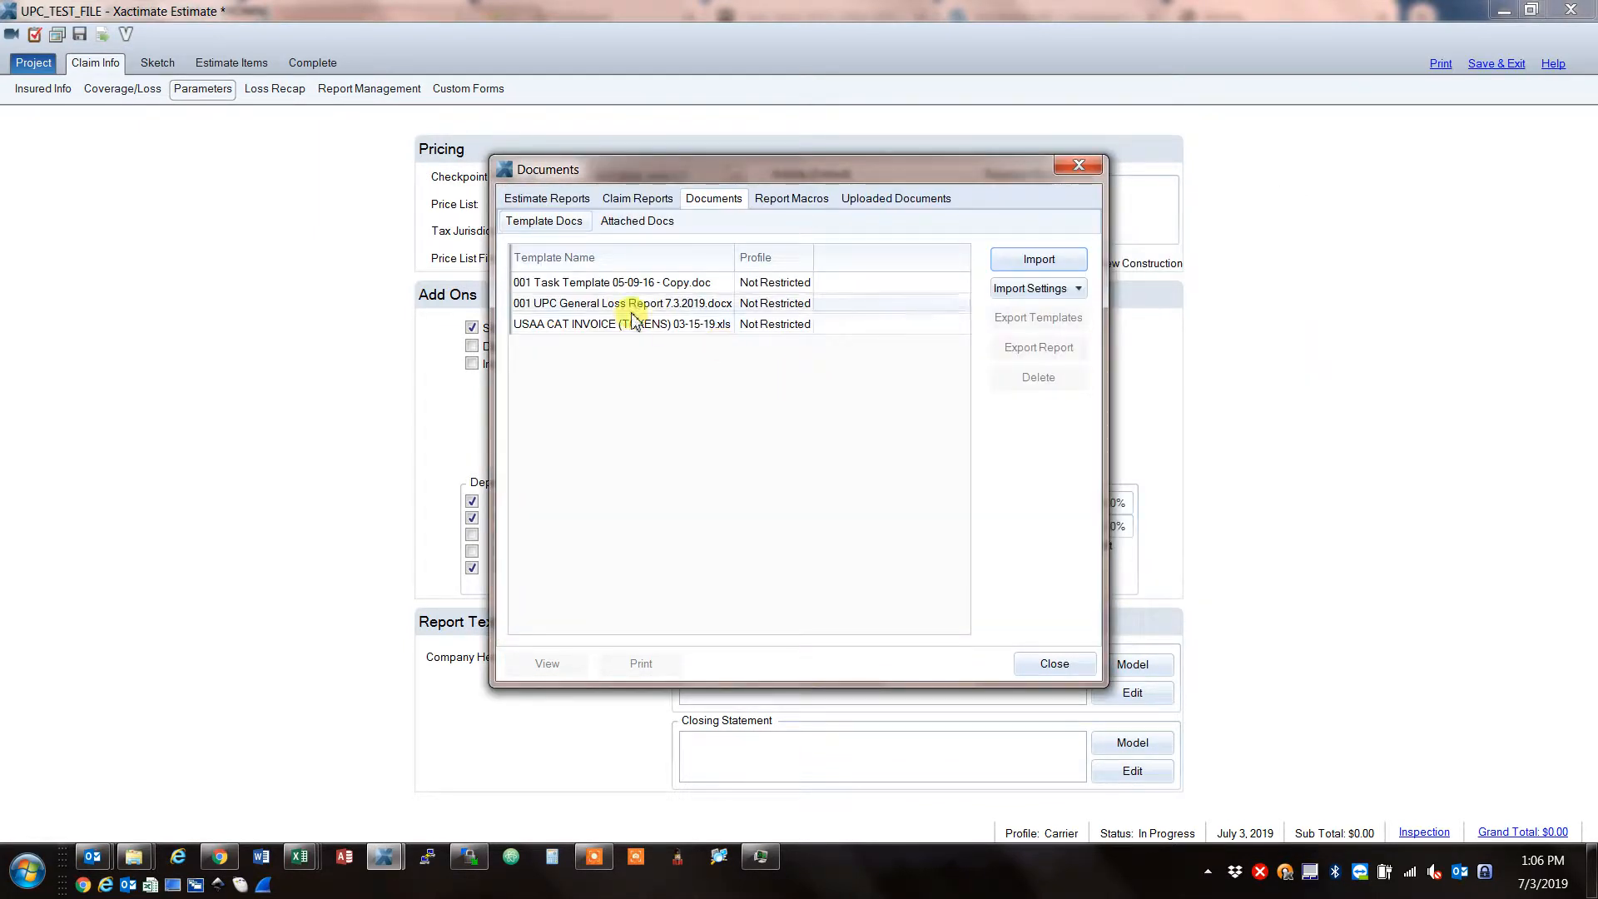
{"action": "left_click", "coordinate": [633, 303]}
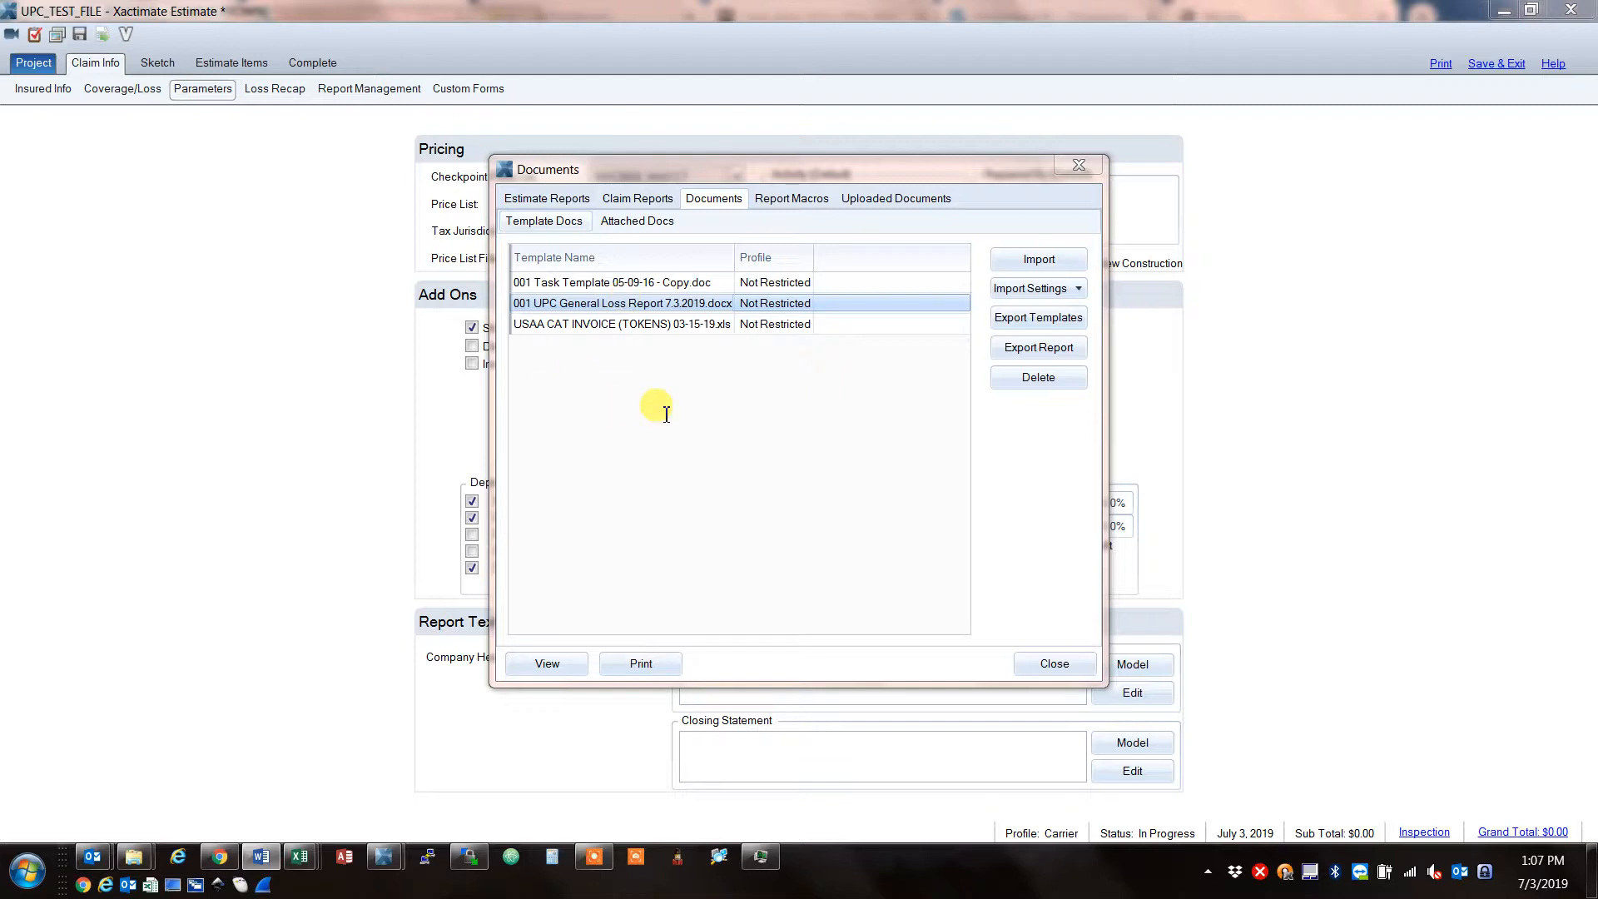
{"action": "mouse_move", "coordinate": [323, 609]}
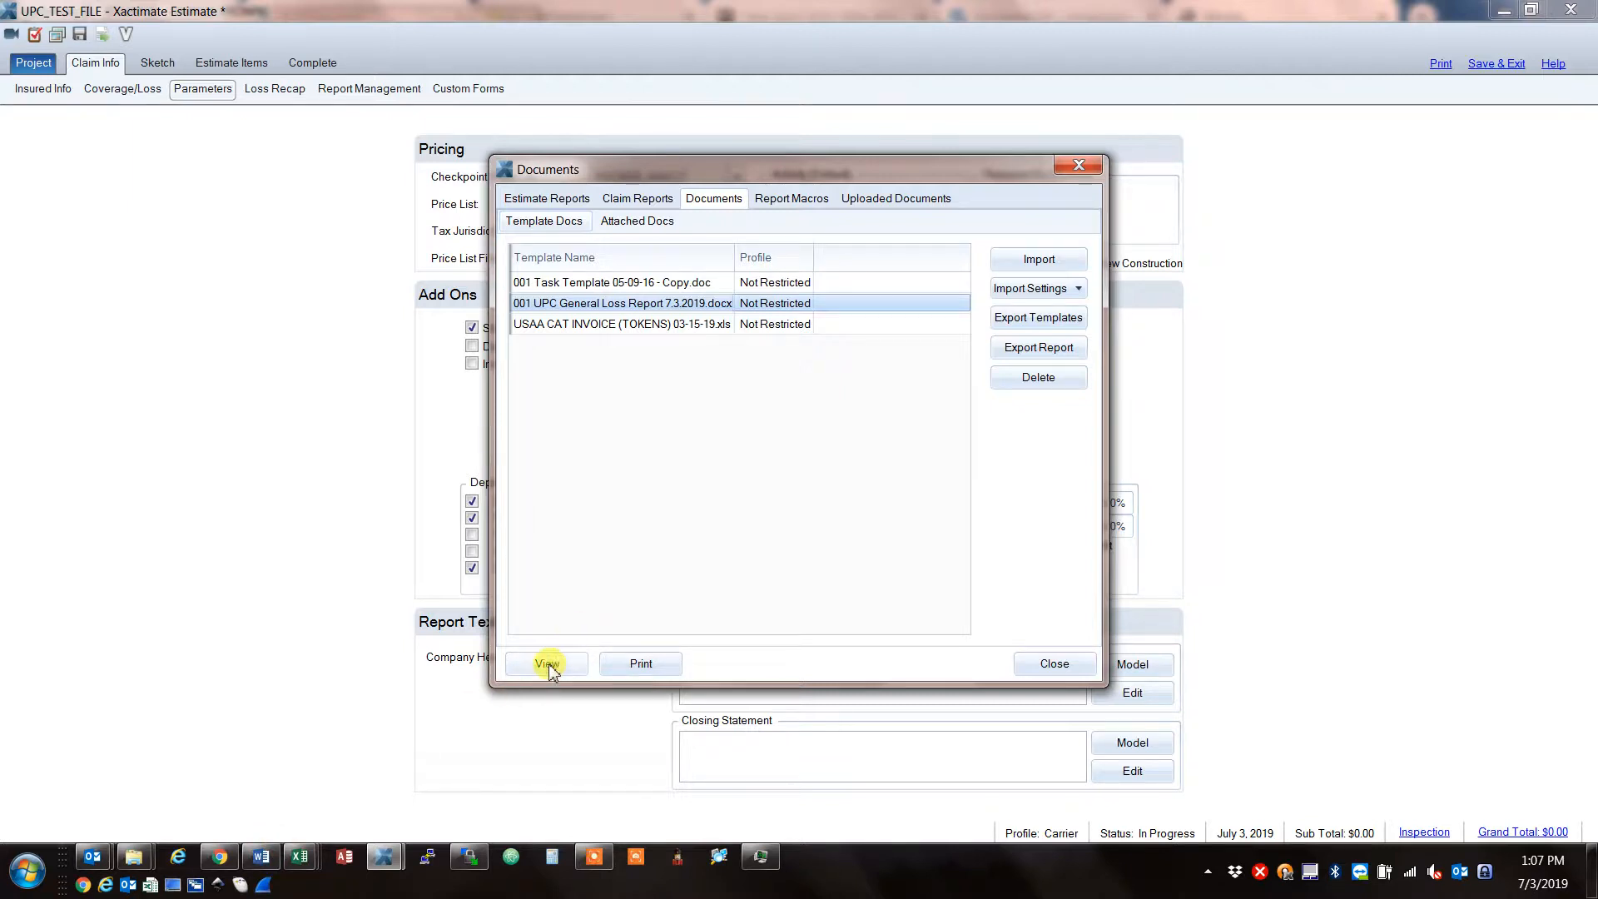
{"action": "mouse_move", "coordinate": [266, 839]}
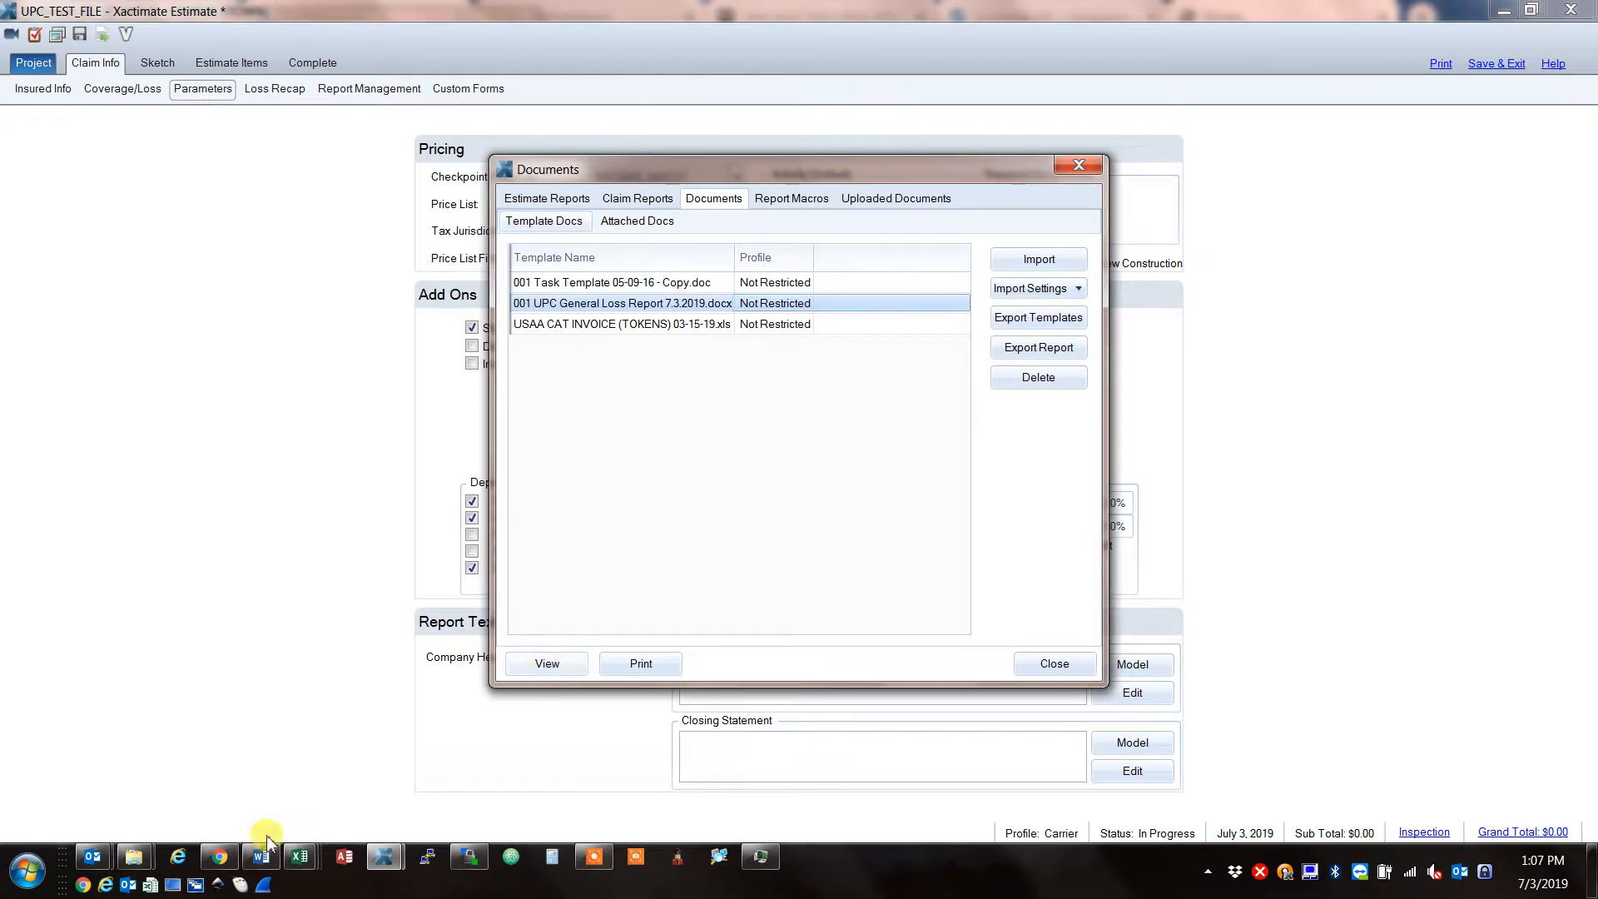
Fill Parties Present as met with 'insureds son Brandon' in the Word report.
{"action": "left_click", "coordinate": [546, 662]}
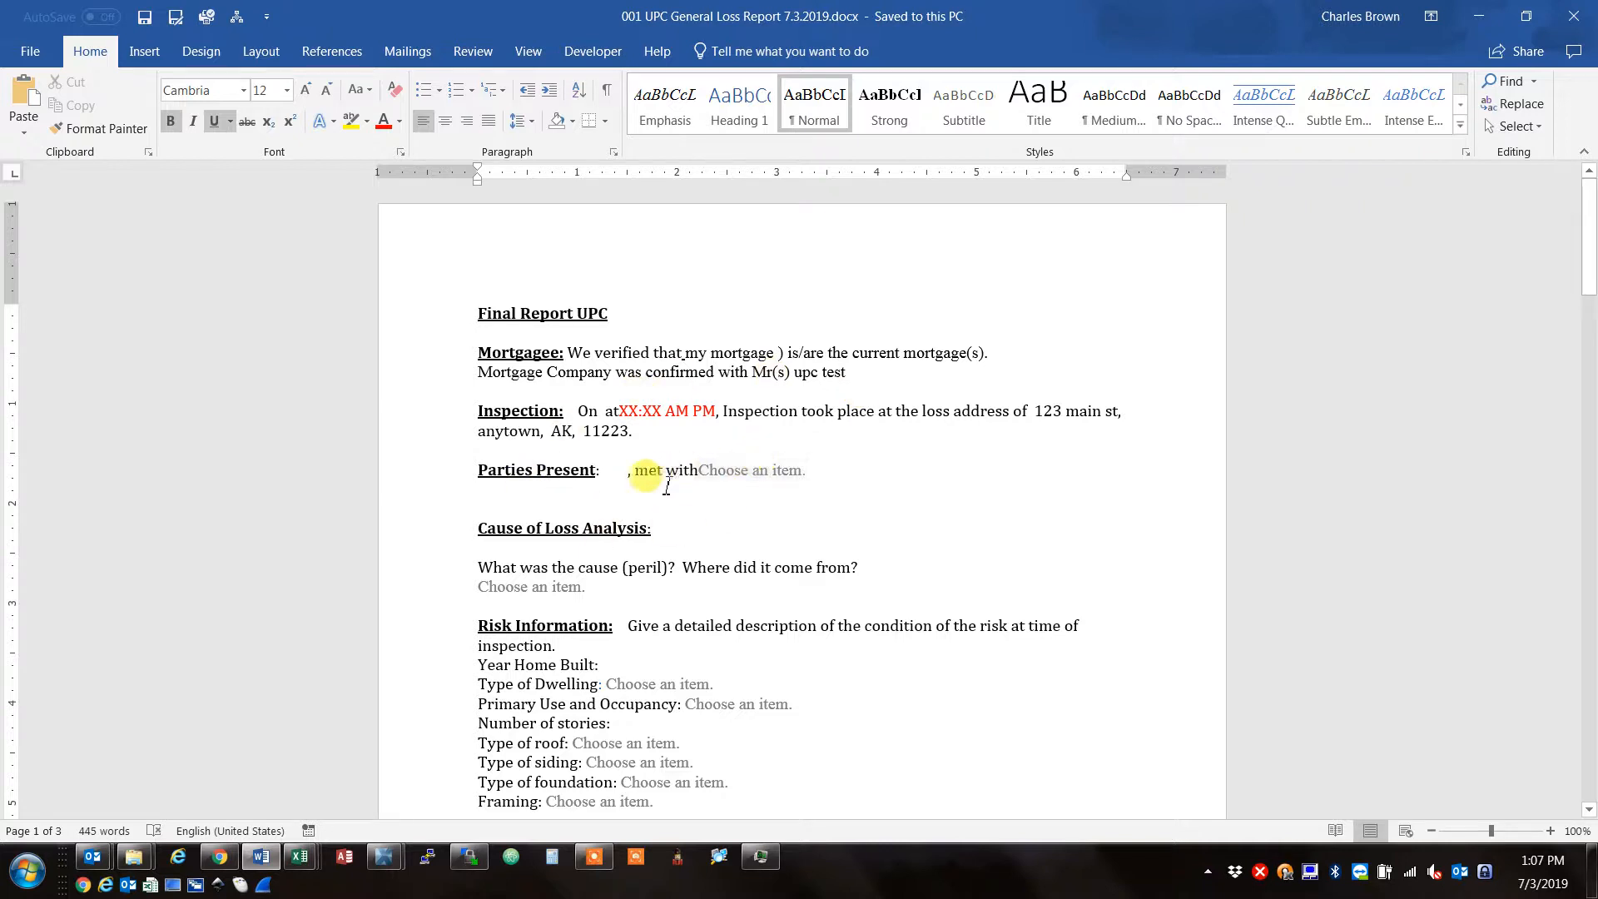
{"action": "left_click", "coordinate": [749, 469]}
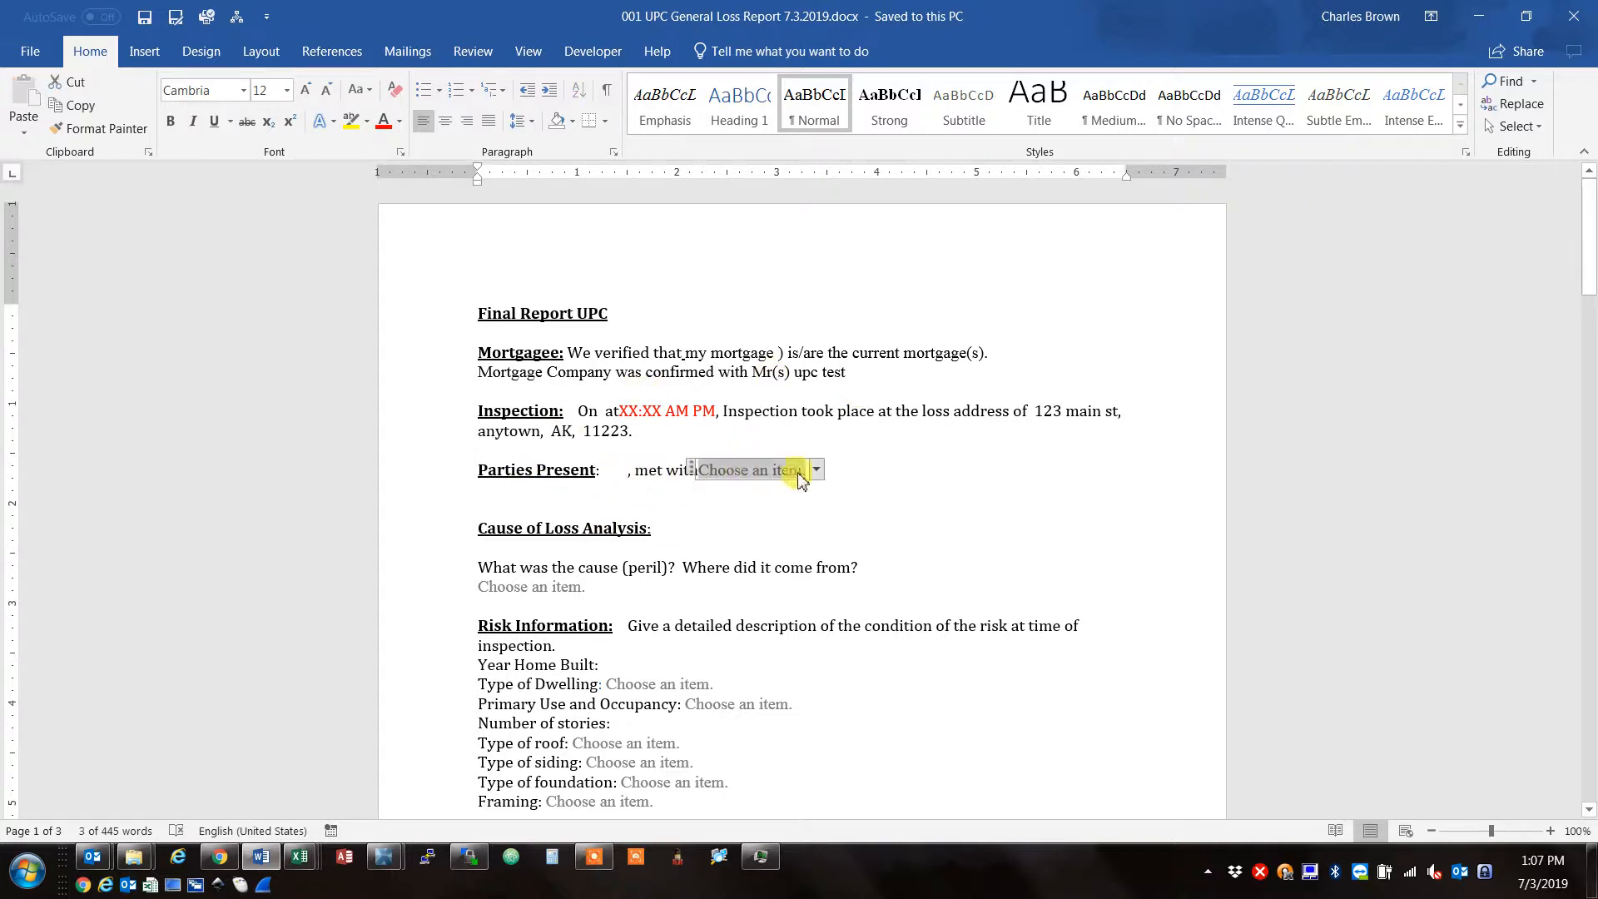
{"action": "left_click", "coordinate": [815, 470]}
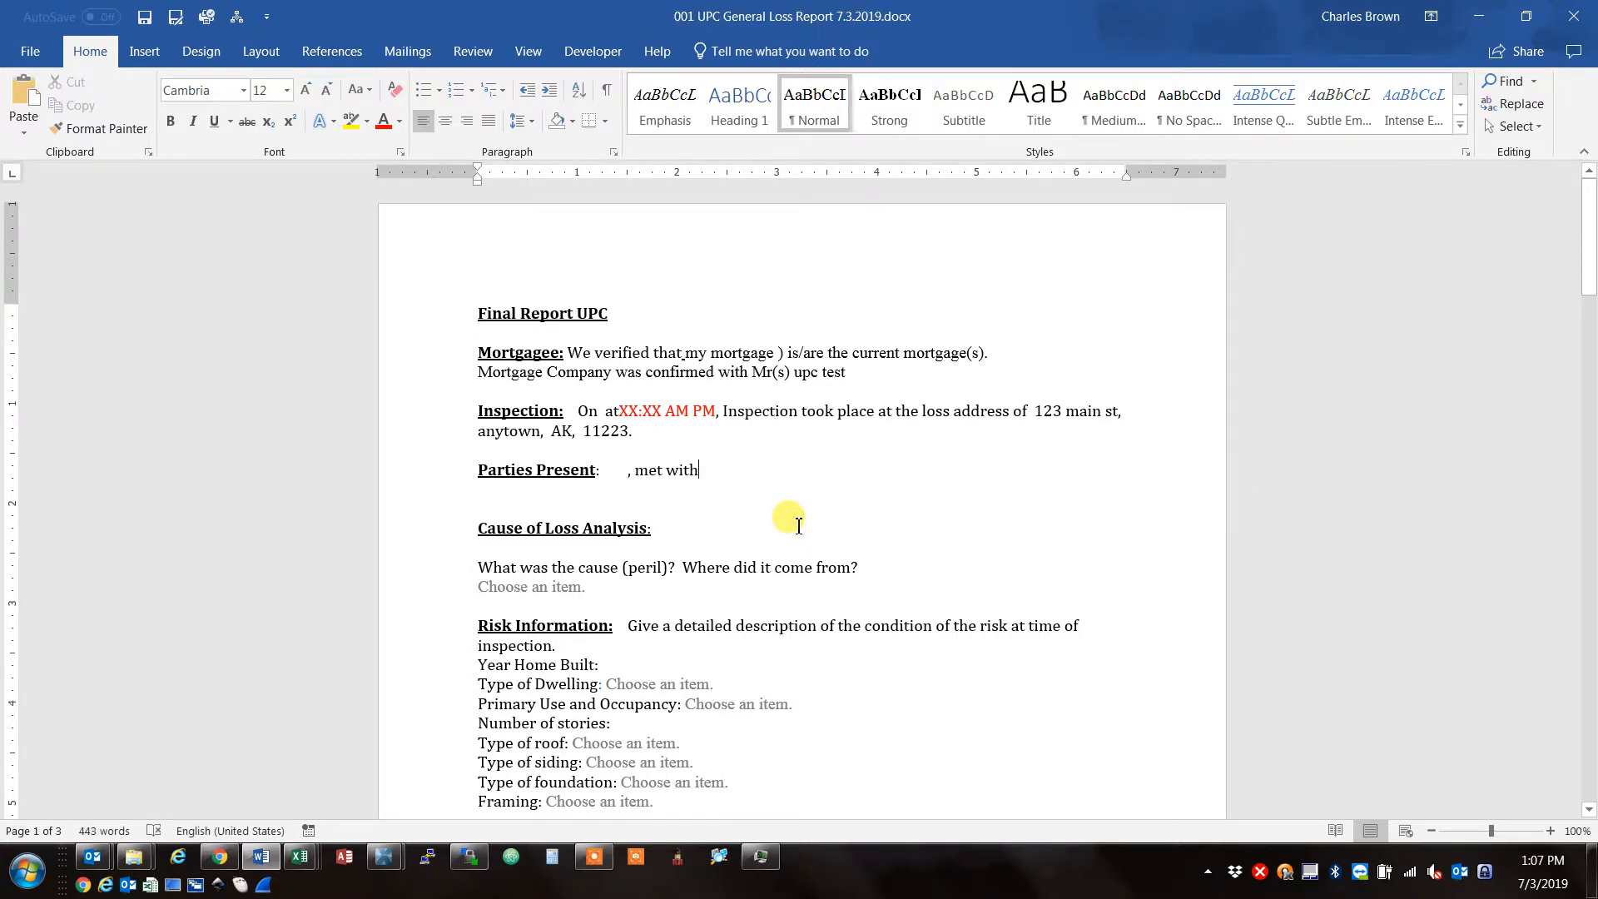
{"action": "type", "text": "in"}
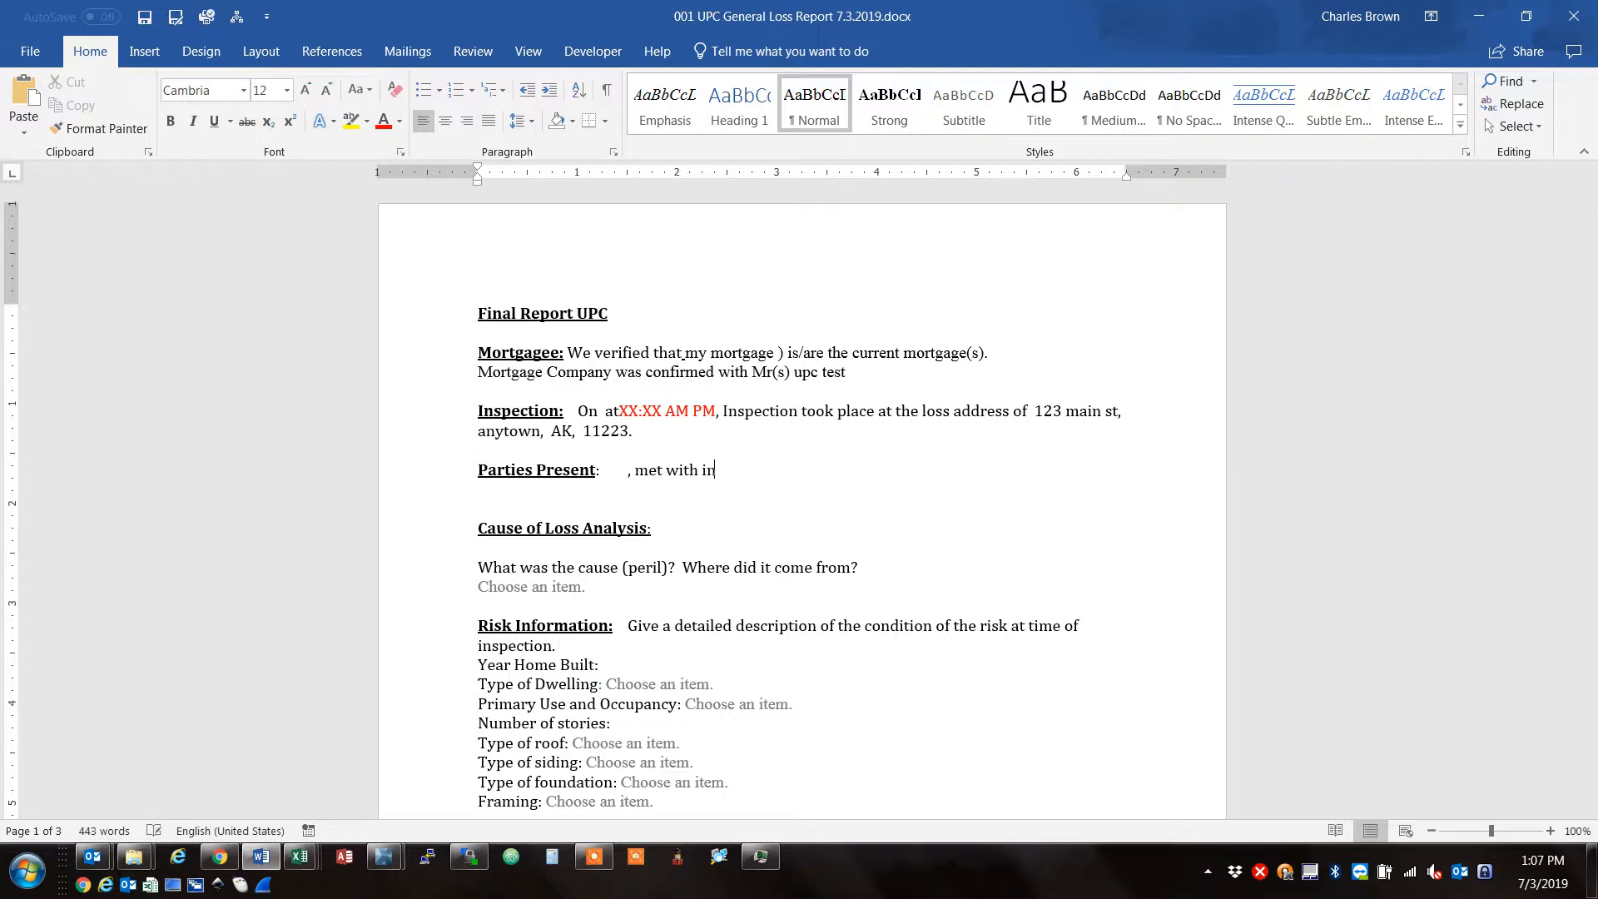
{"action": "type", "text": "sureds"}
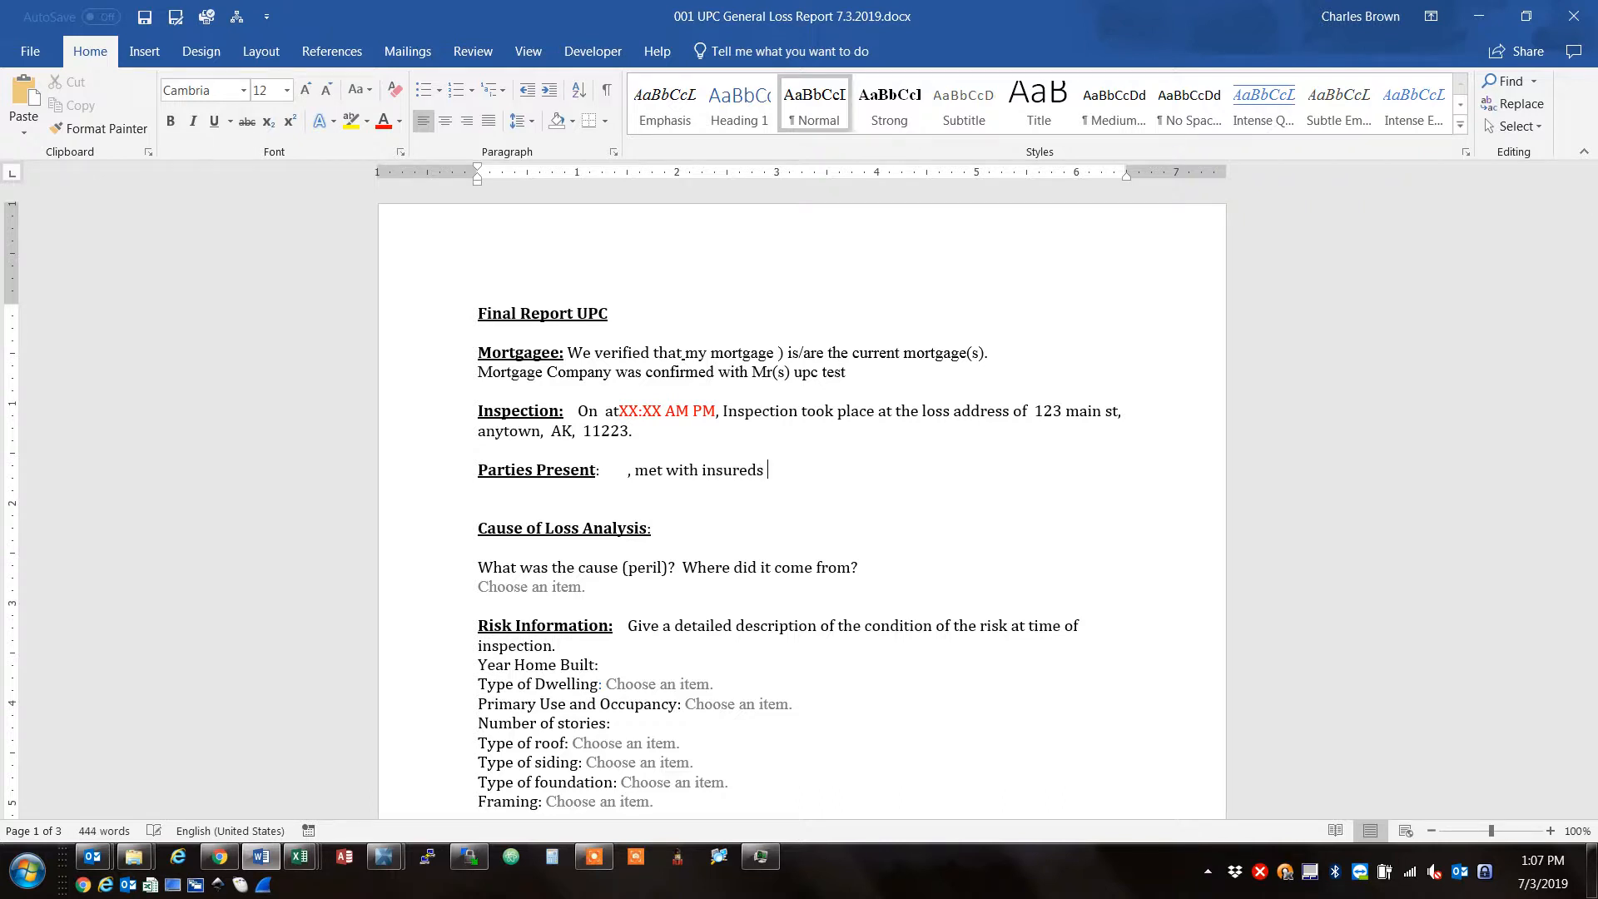
{"action": "type", "text": "son B"}
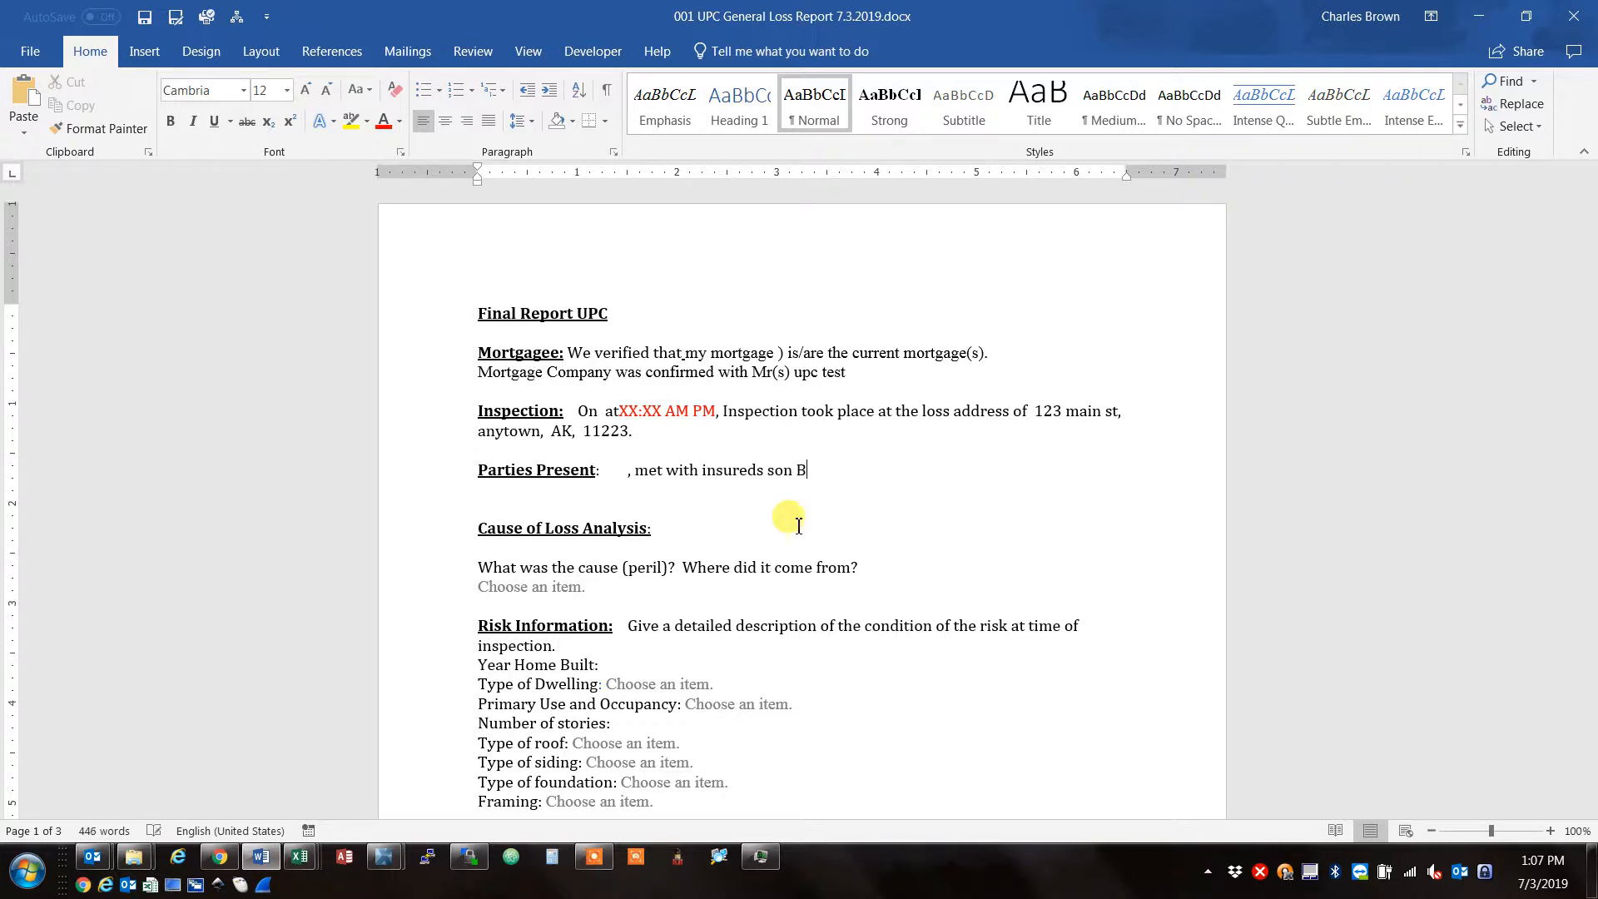
{"action": "type", "text": "randon"}
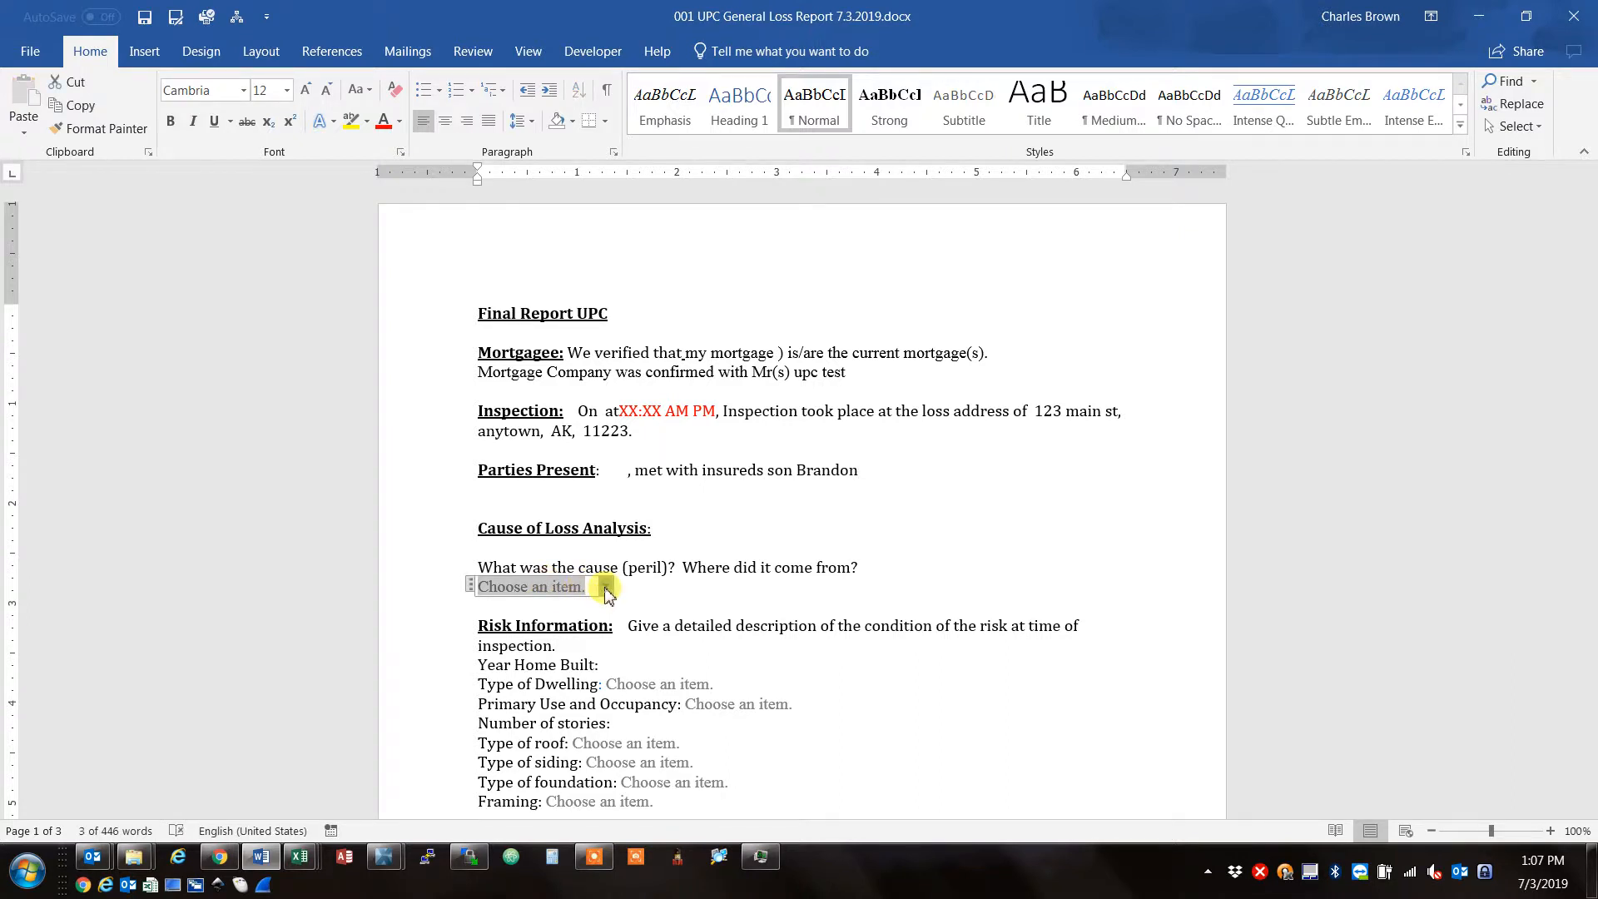
Fill Cause of Loss as 'Water damage from drain line.'.
{"action": "left_click", "coordinate": [606, 586]}
{"action": "type", "text": "wat"}
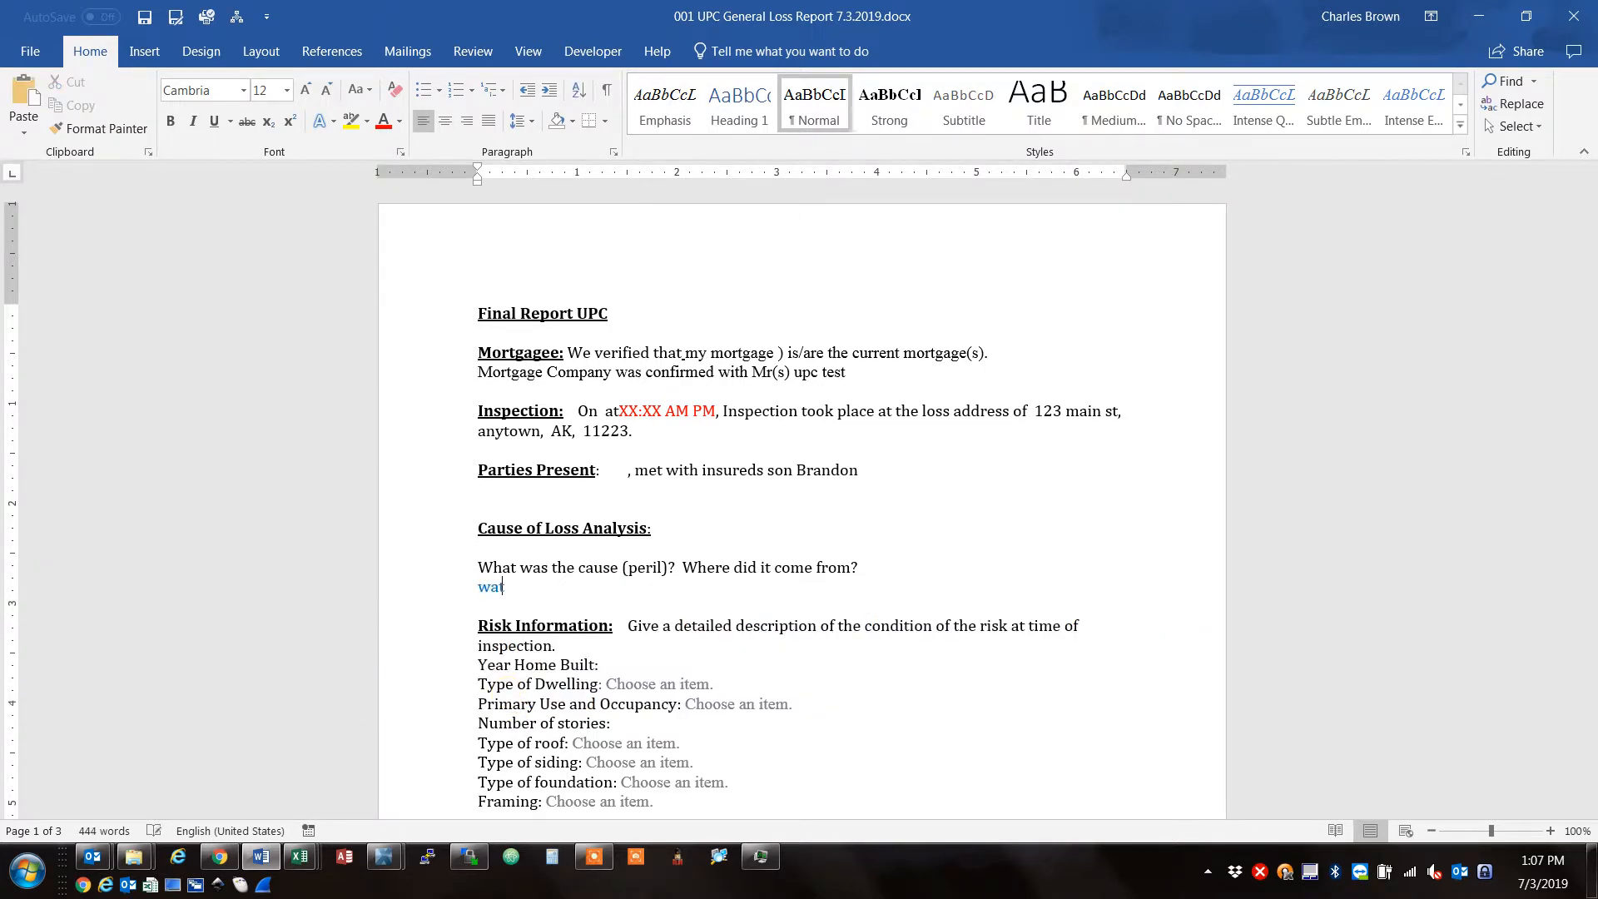
{"action": "type", "text": "Water damage"}
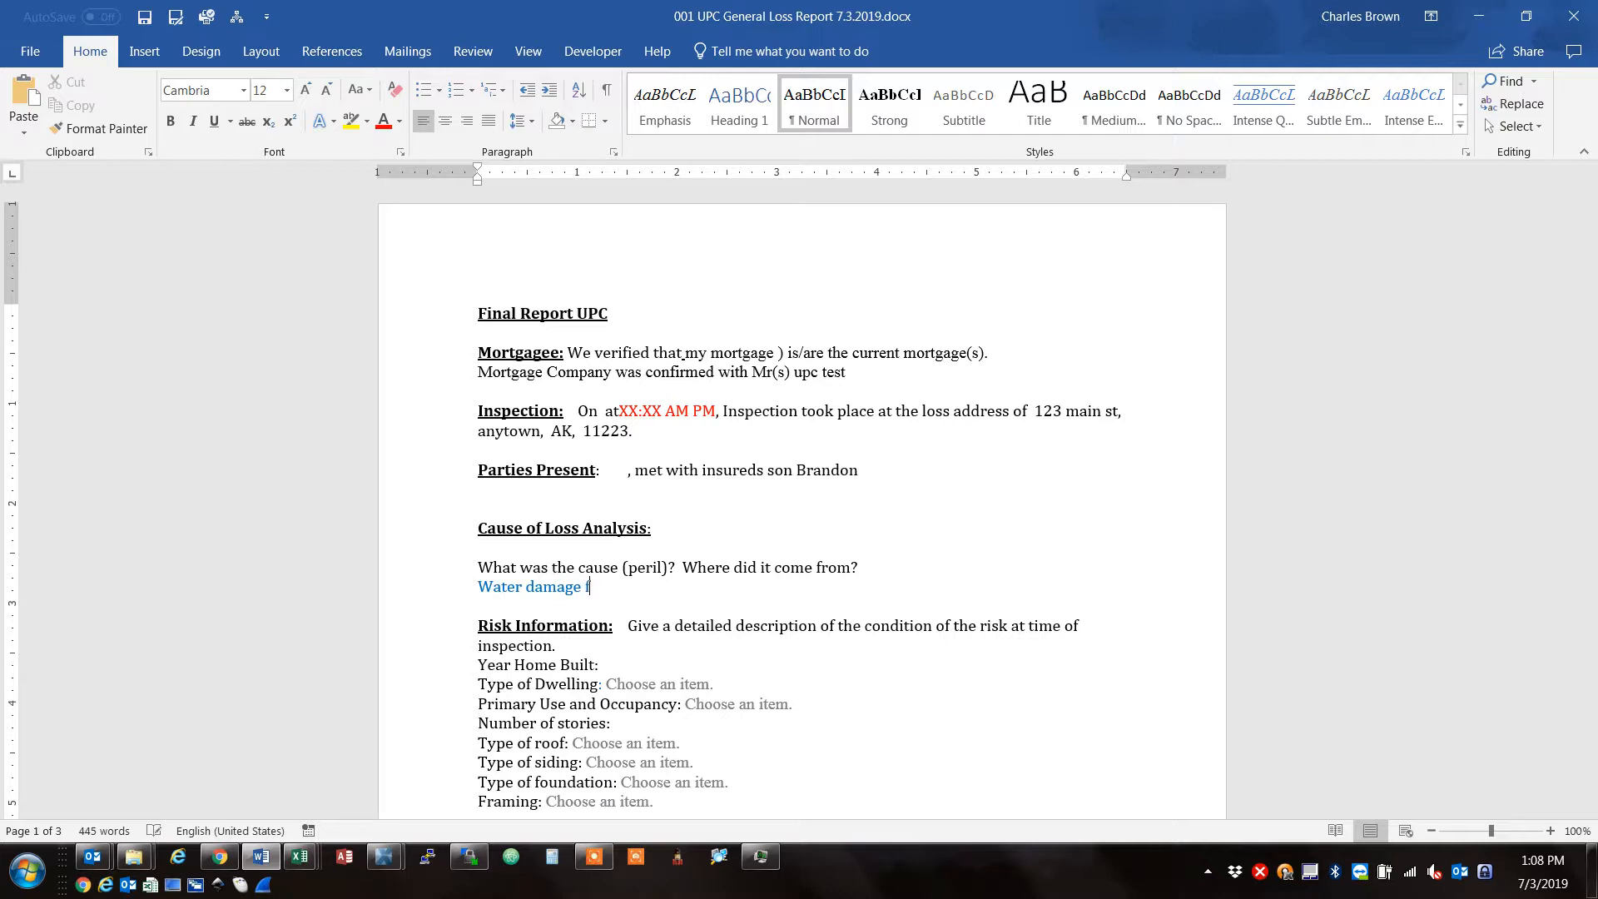
{"action": "type", "text": "from"}
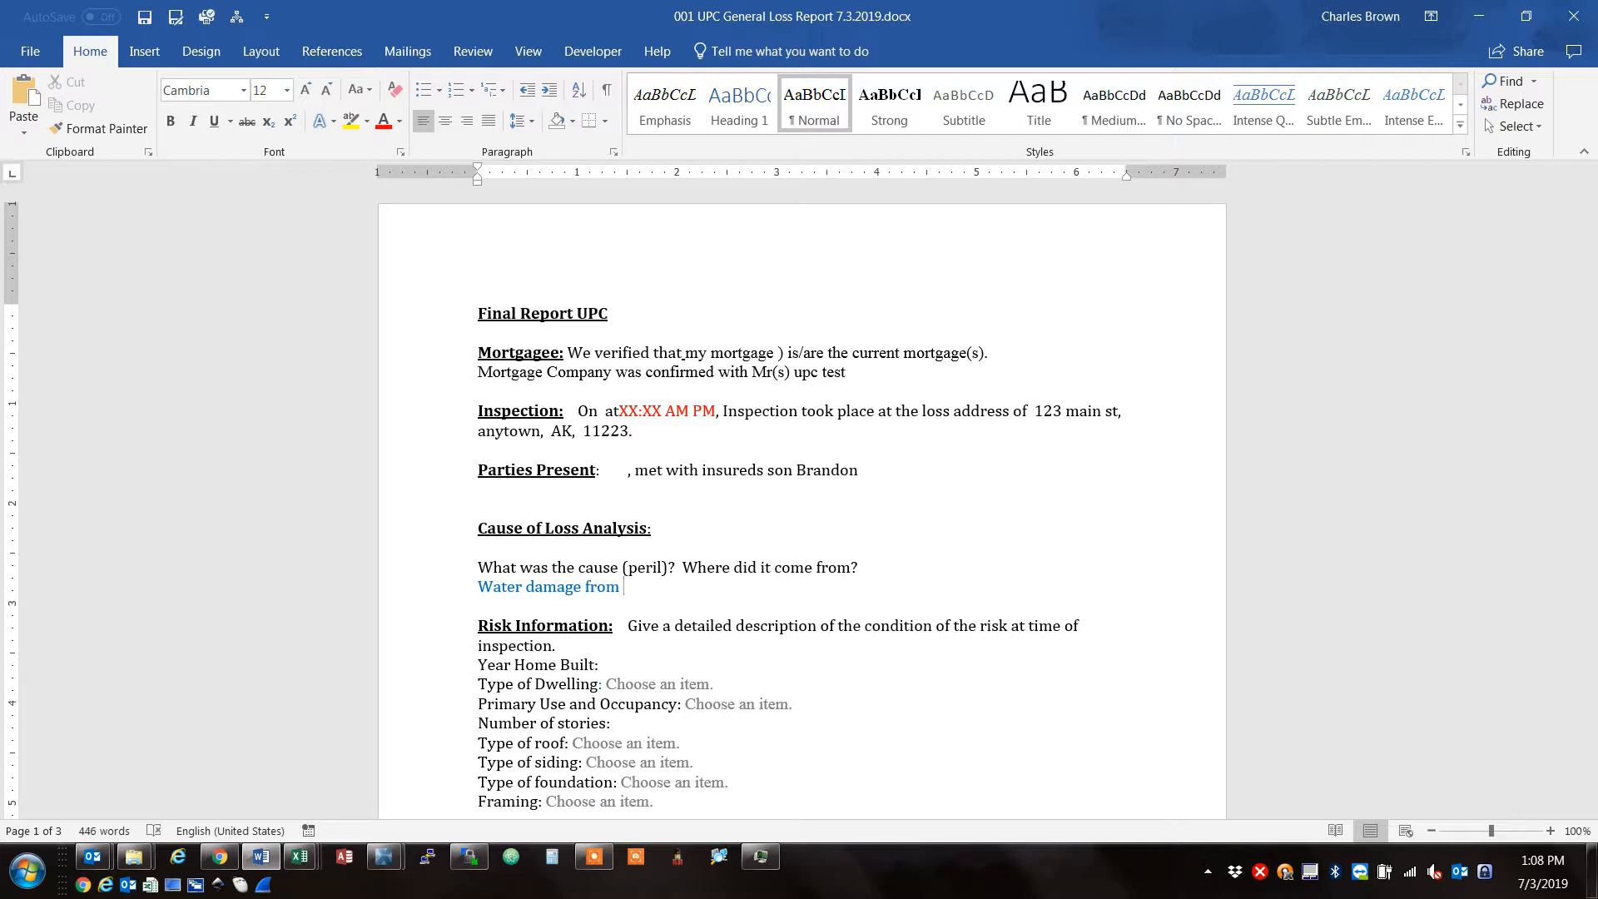
{"action": "type", "text": "drain"}
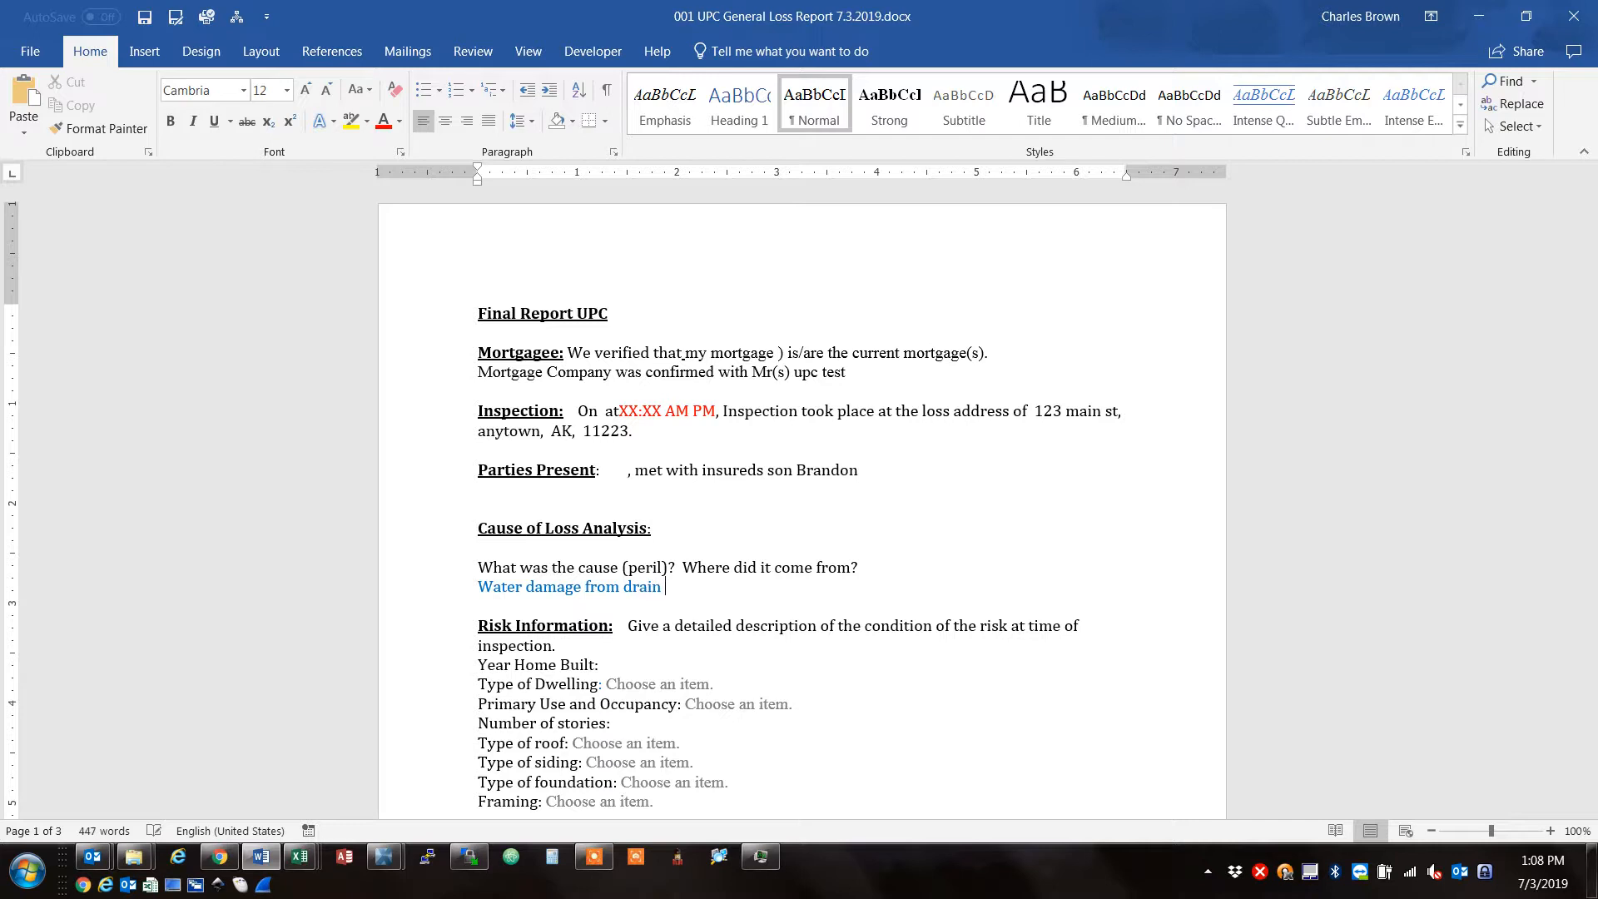
{"action": "type", "text": "line."}
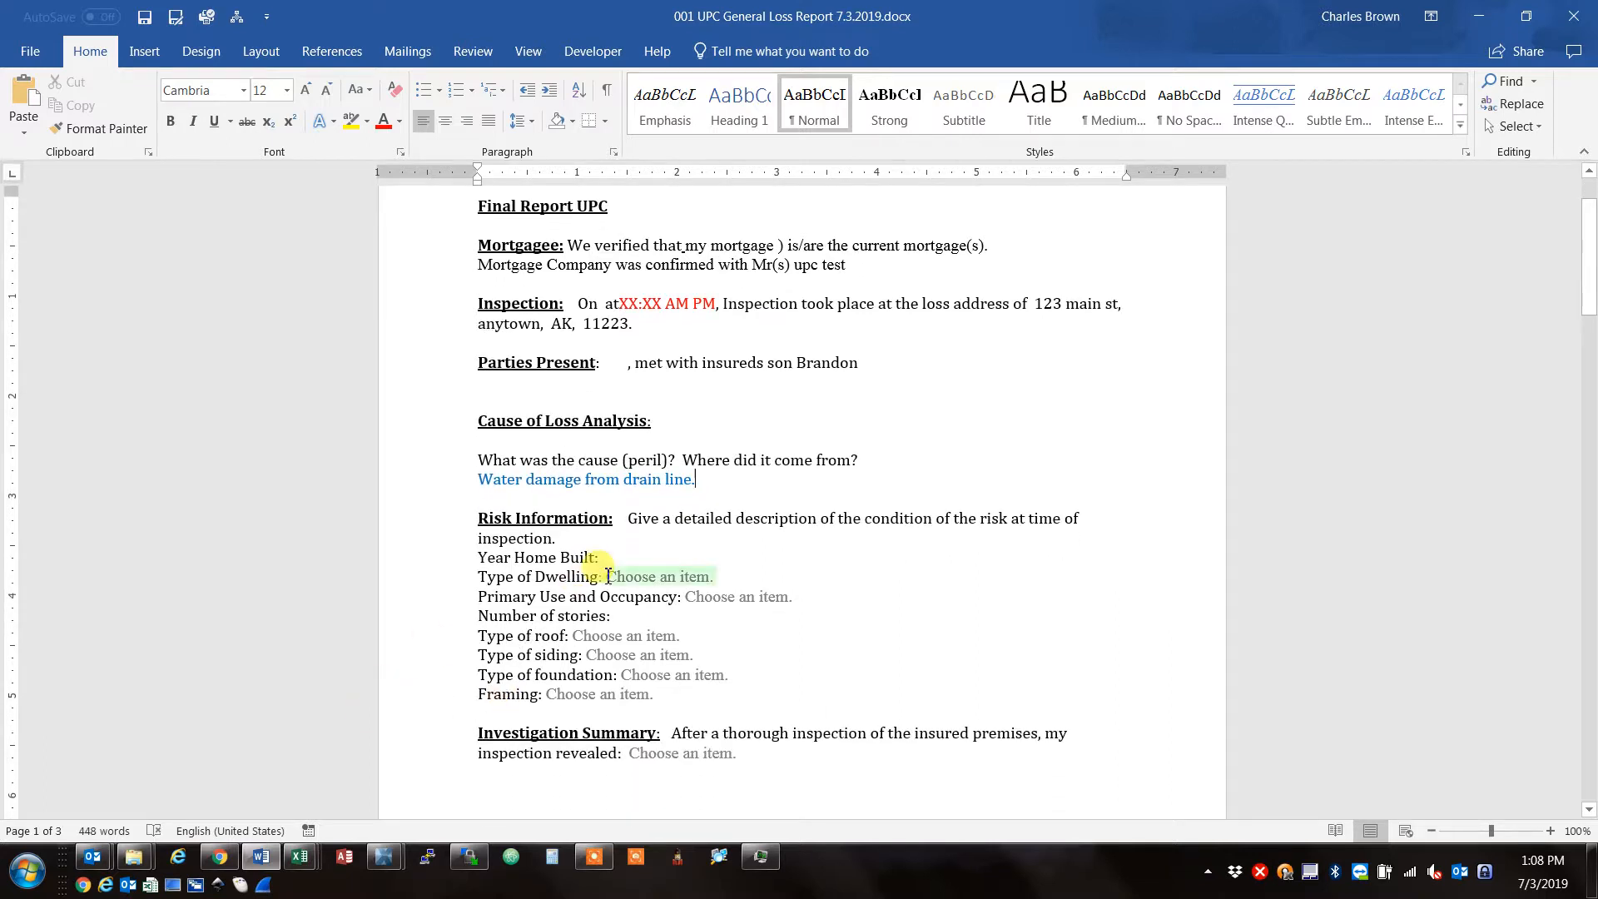
Enter year 1975, dwelling type Single Family and primary residence currently occupied.
{"action": "type", "text": "1"}
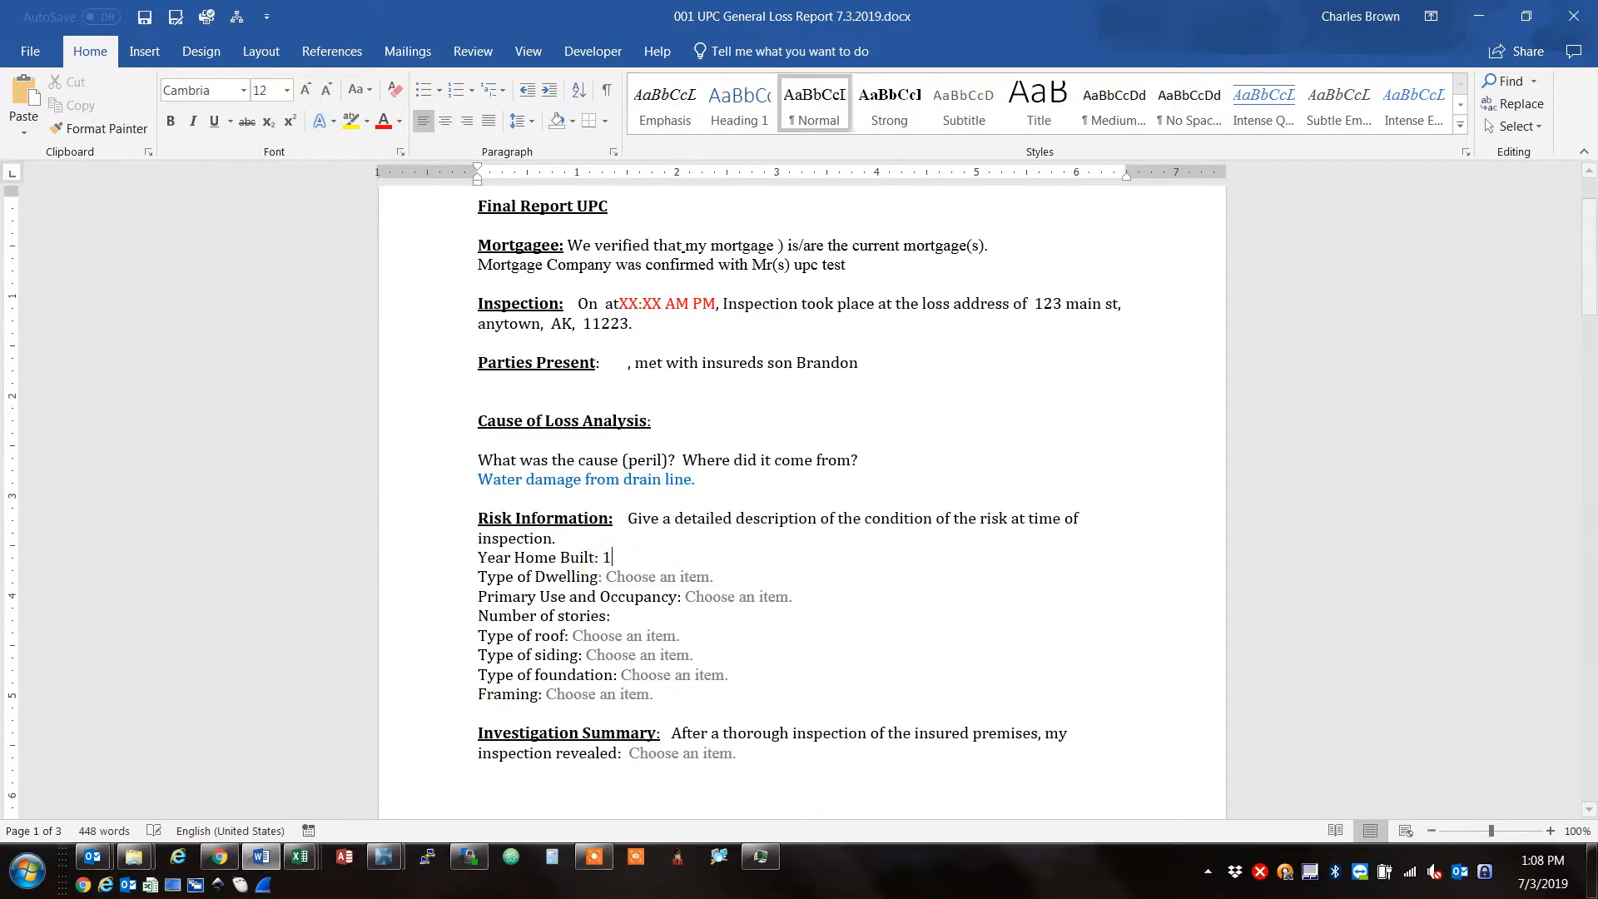
{"action": "type", "text": "975"}
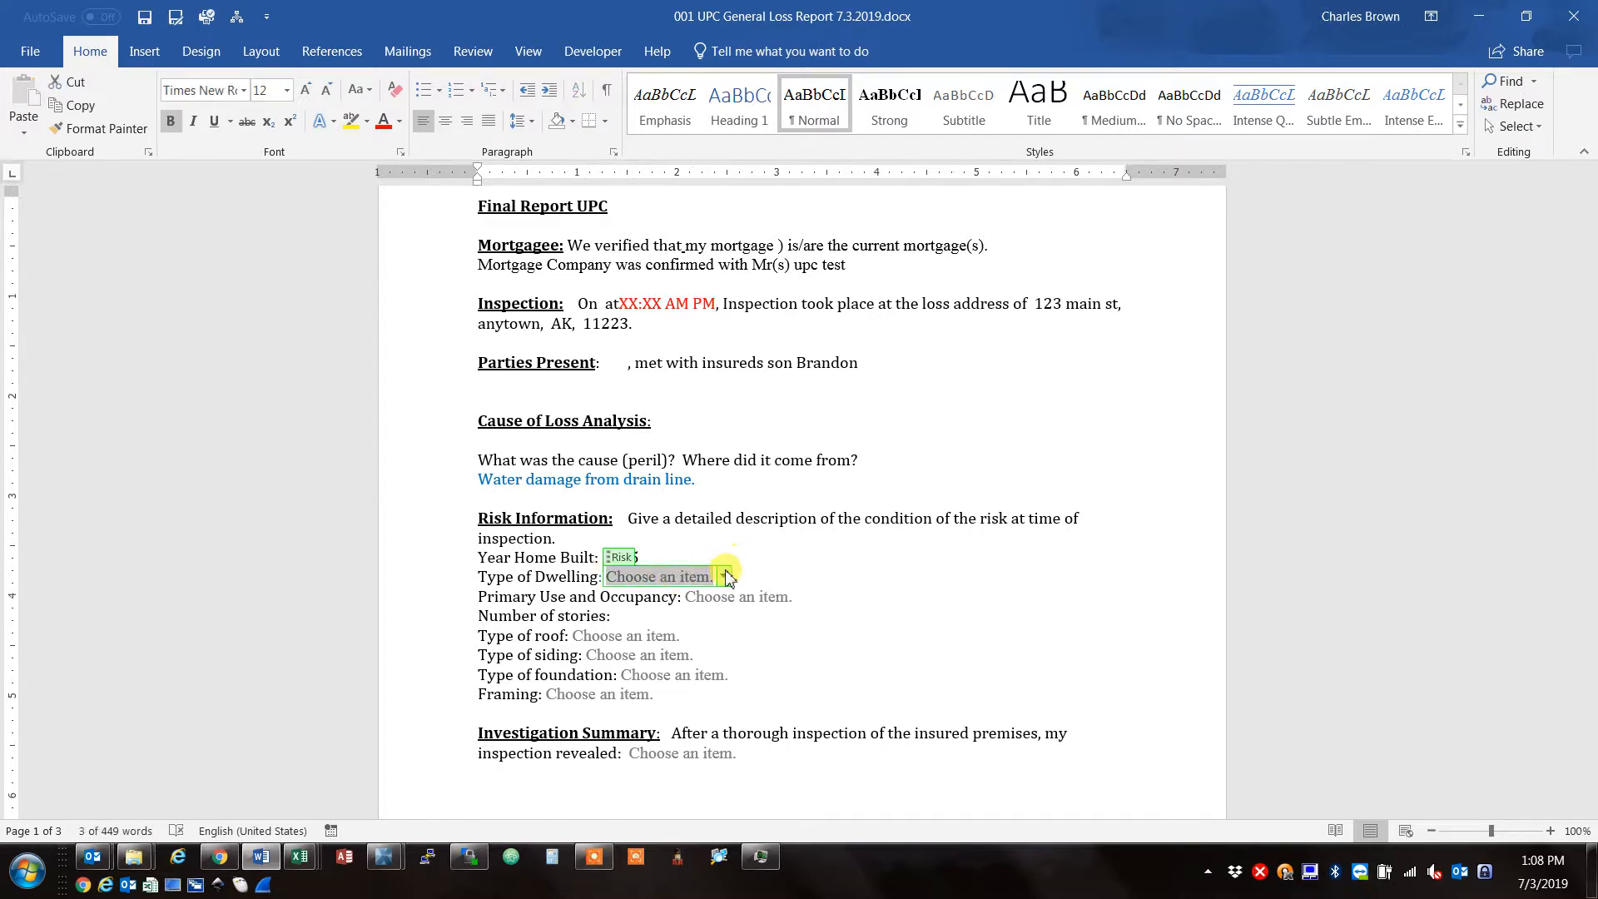
{"action": "left_click", "coordinate": [723, 576]}
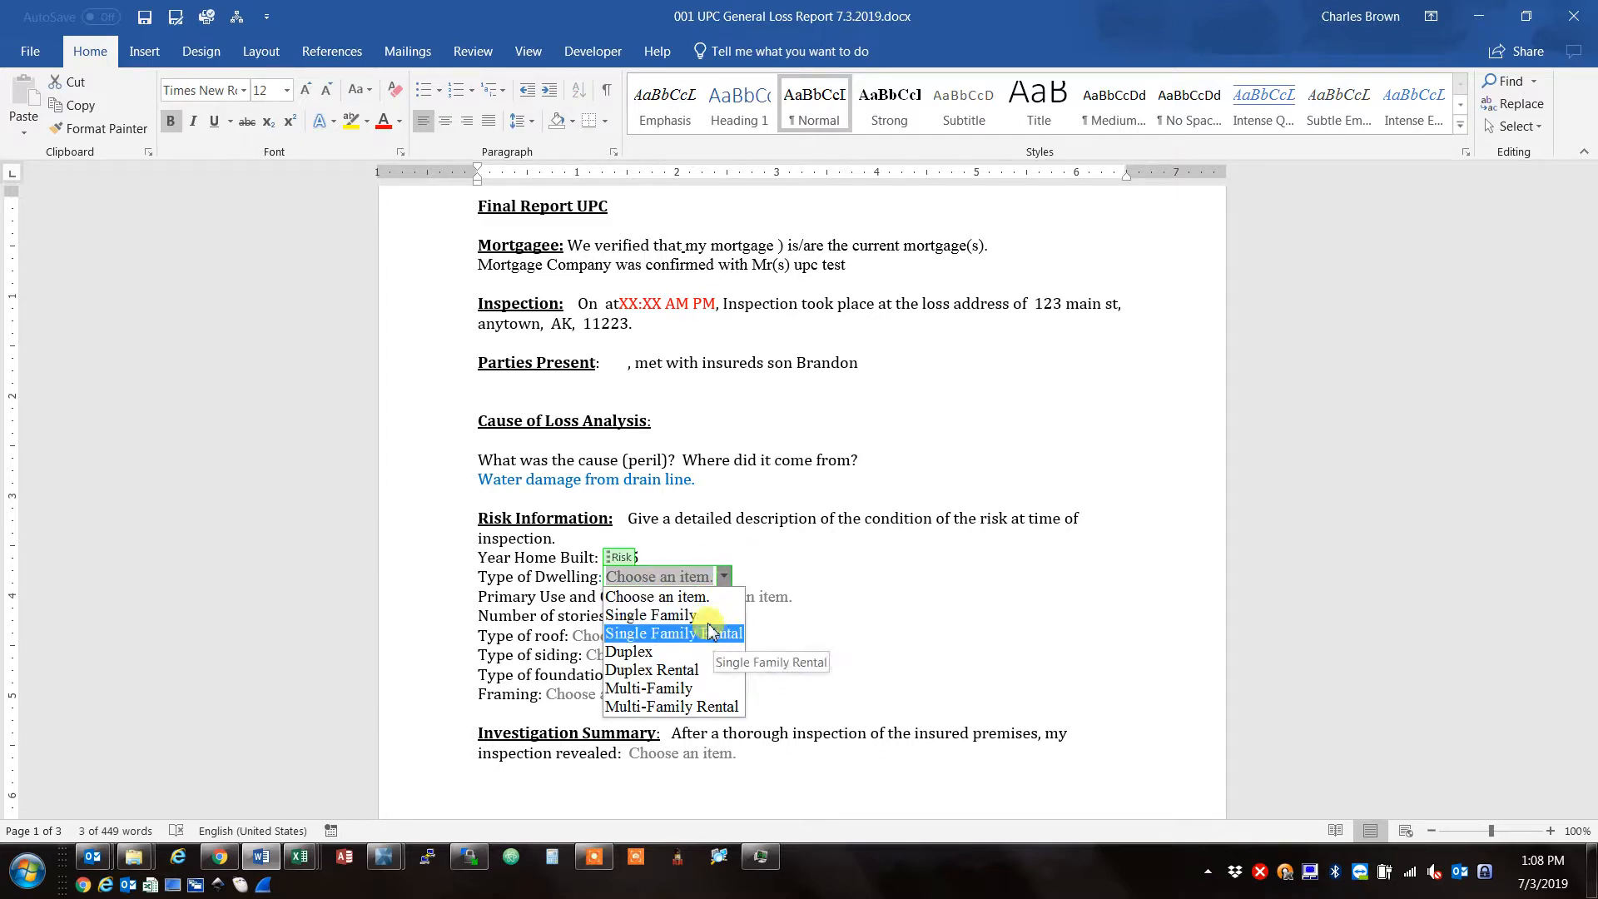
{"action": "left_click", "coordinate": [649, 616]}
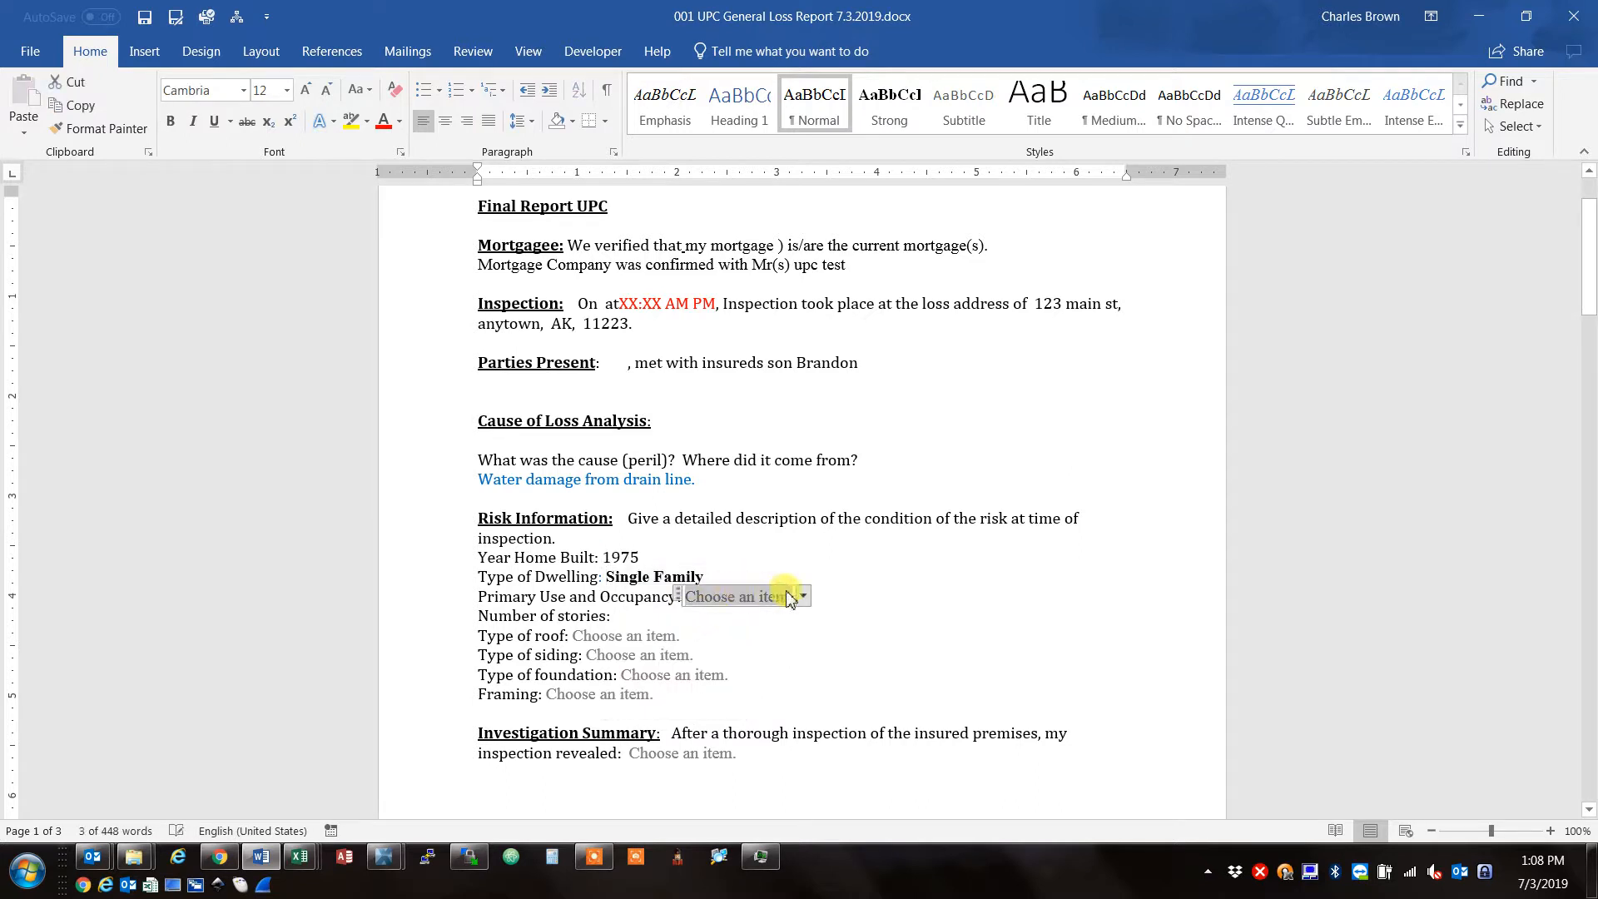
{"action": "left_click", "coordinate": [800, 596]}
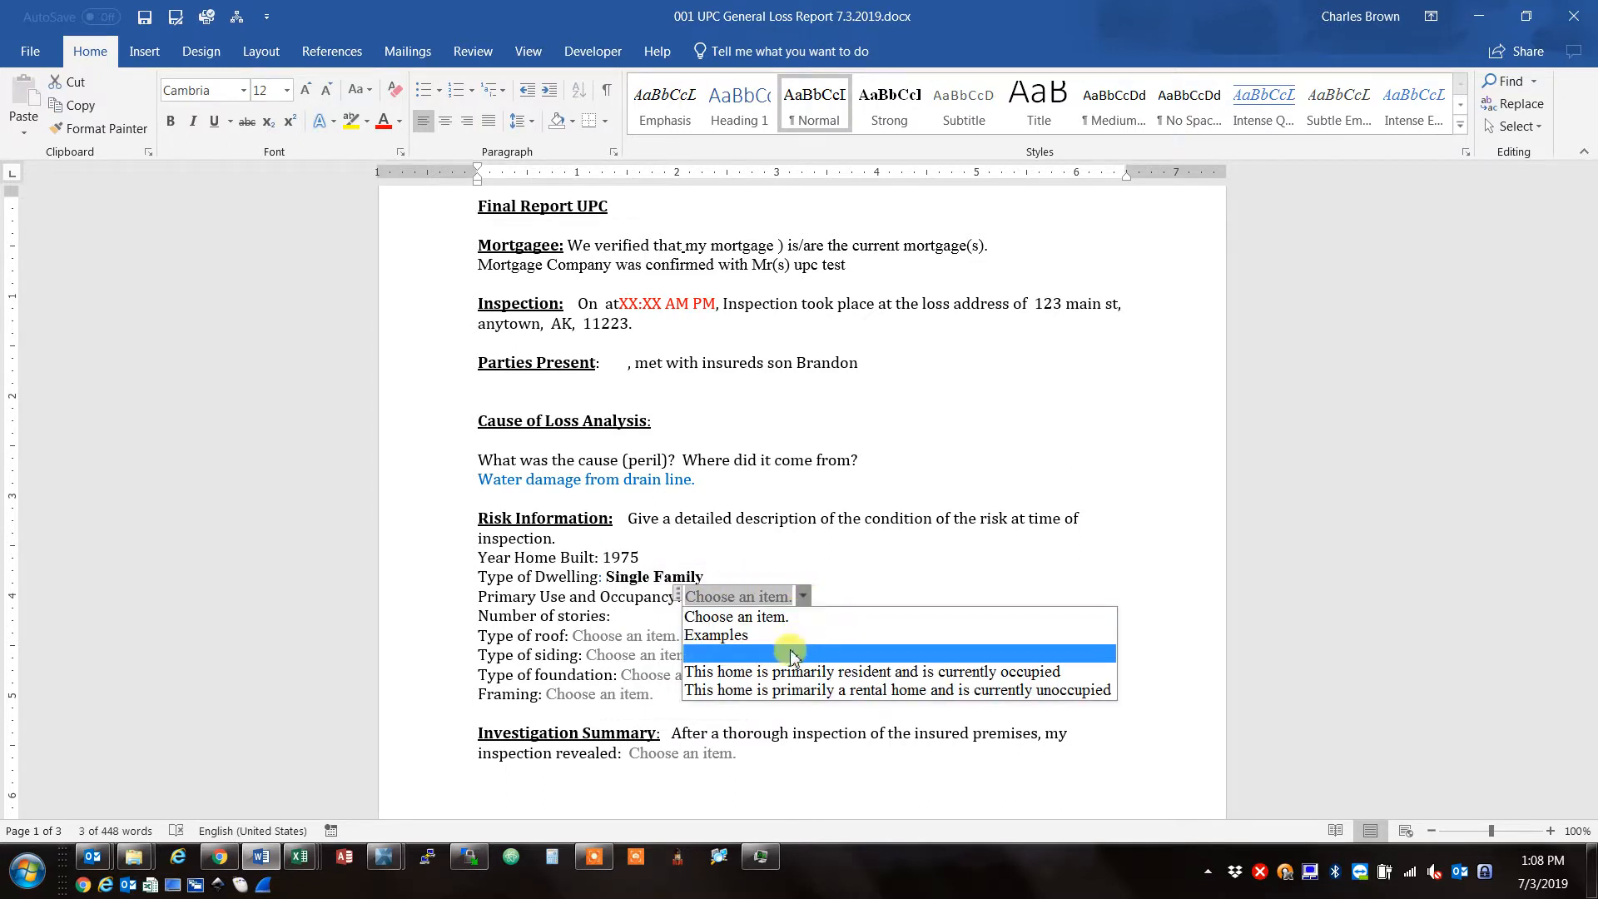
{"action": "left_click", "coordinate": [900, 653]}
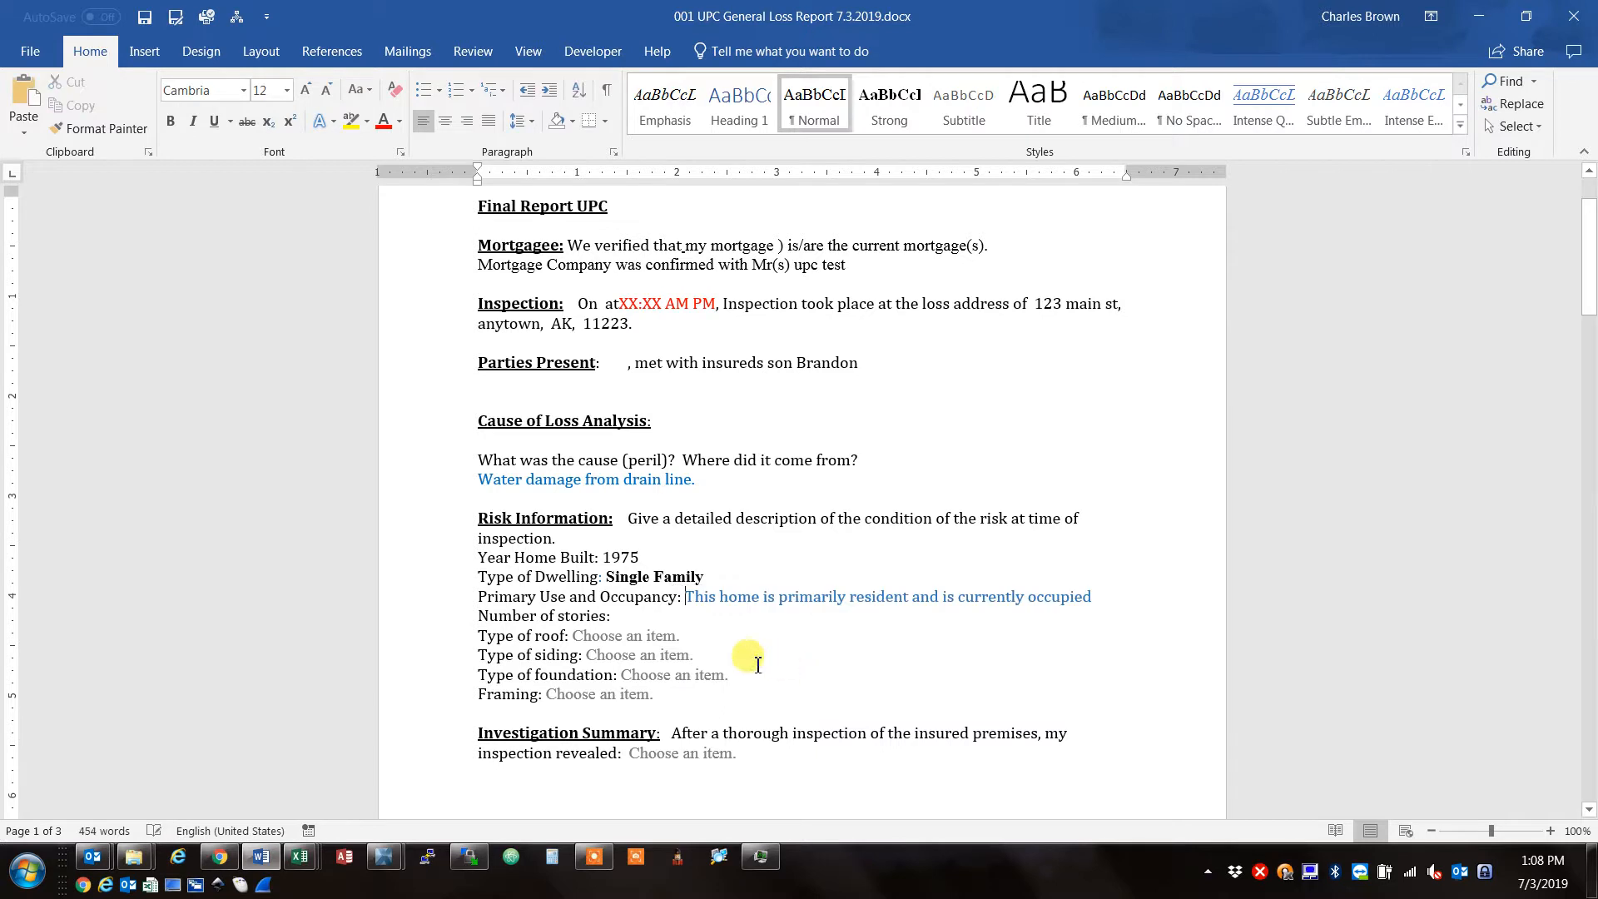
Enter roof type 'gable roof' and siding type 'wood siding'.
{"action": "left_click", "coordinate": [624, 636]}
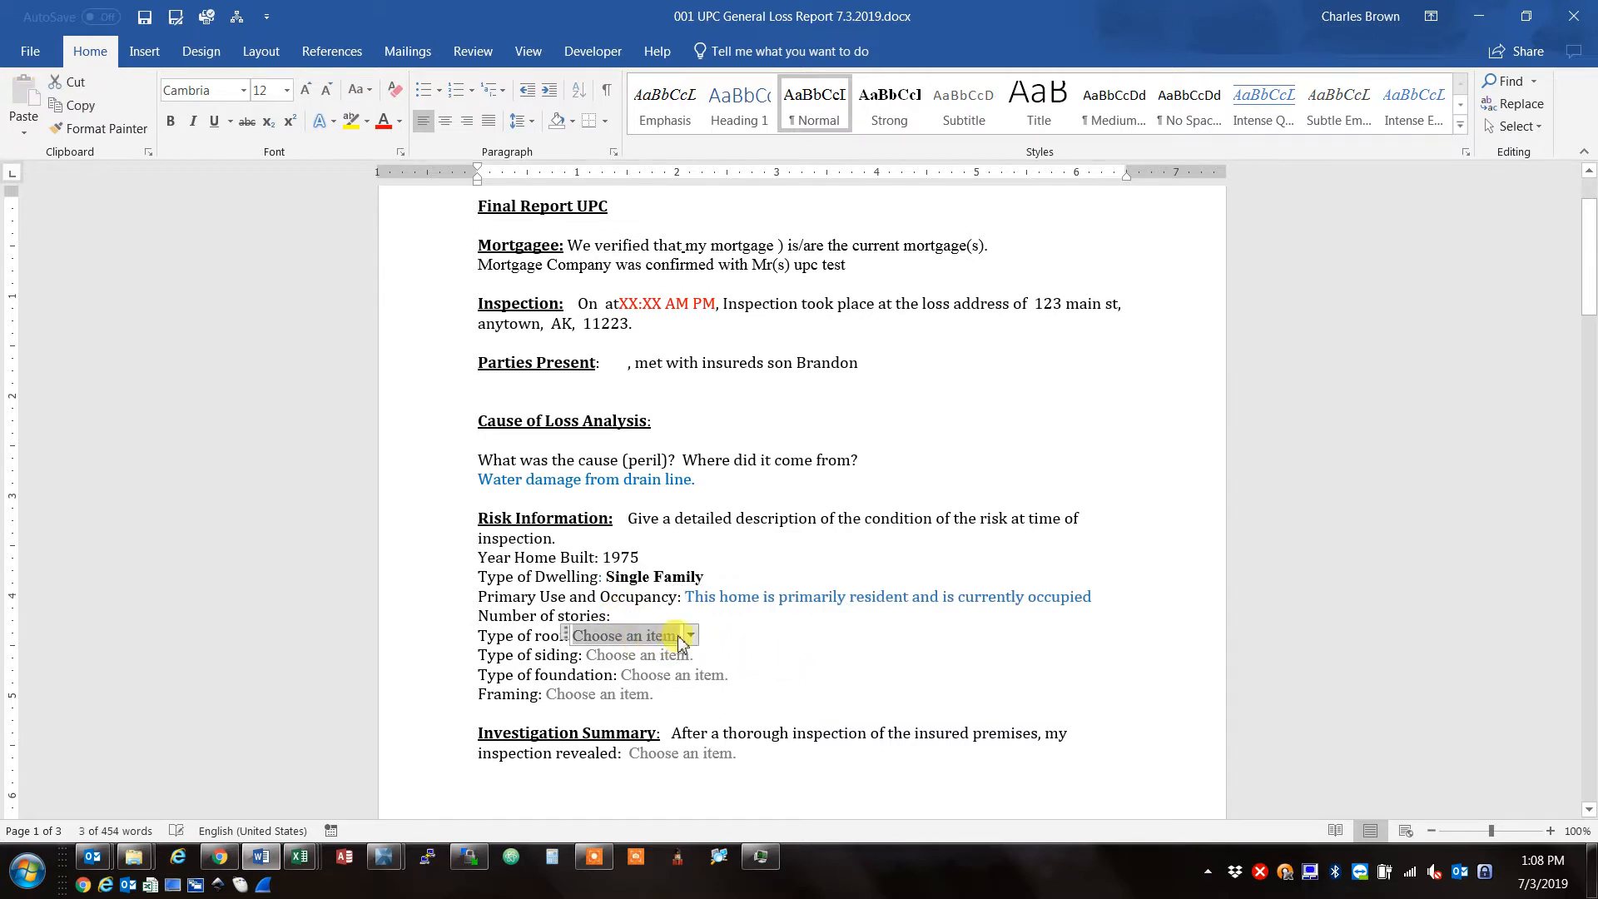
{"action": "left_click", "coordinate": [689, 636]}
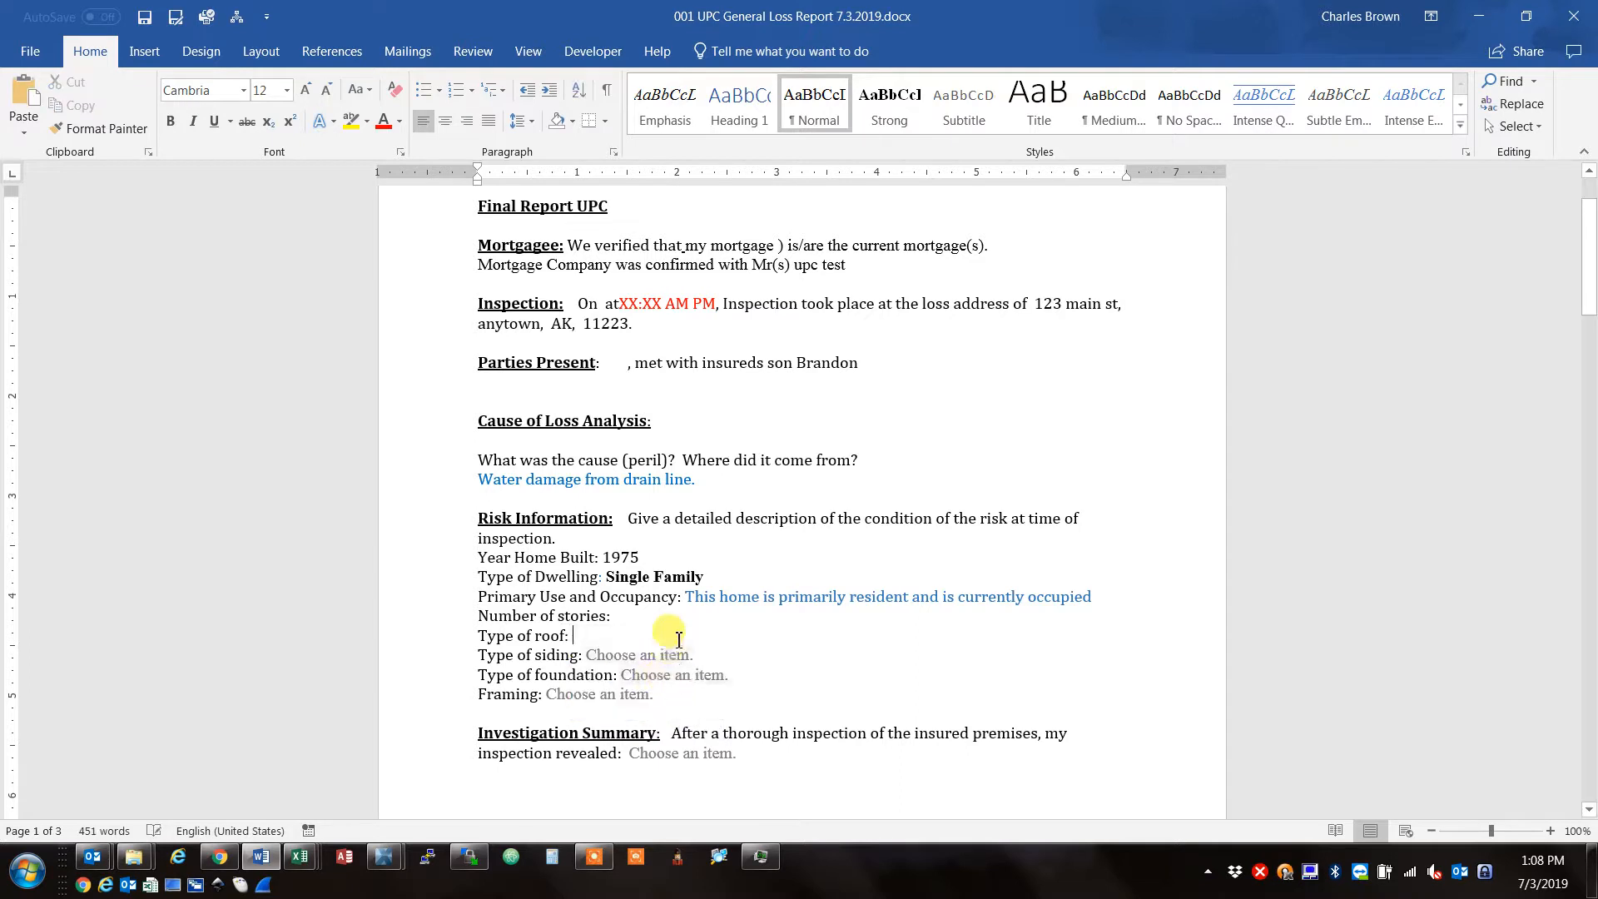
{"action": "type", "text": "gable"}
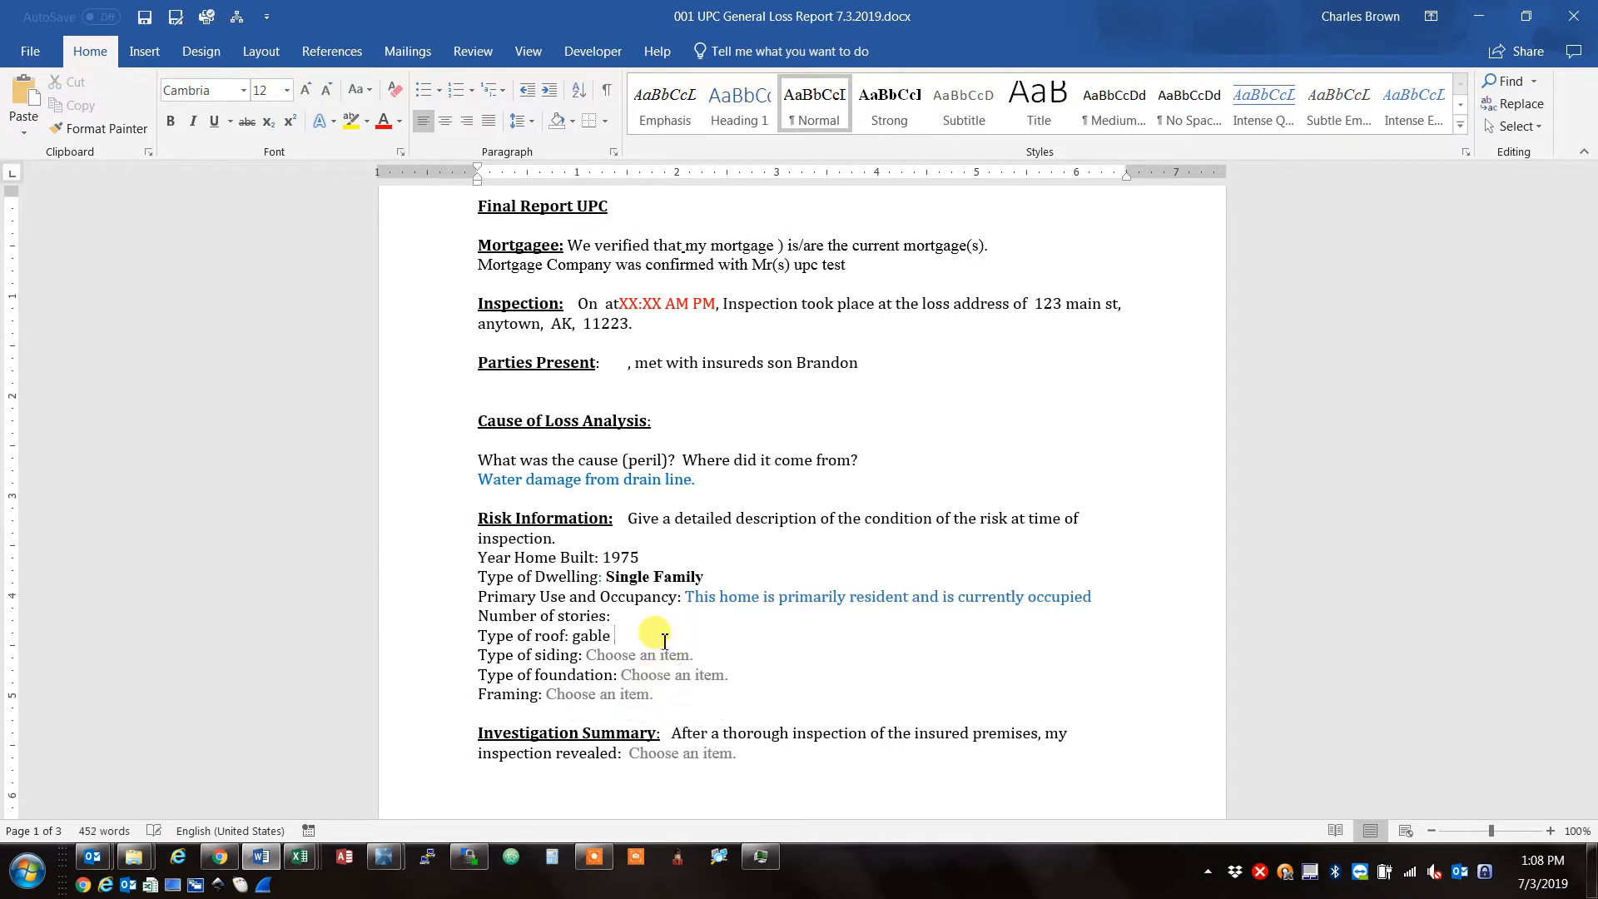
{"action": "type", "text": "roof"}
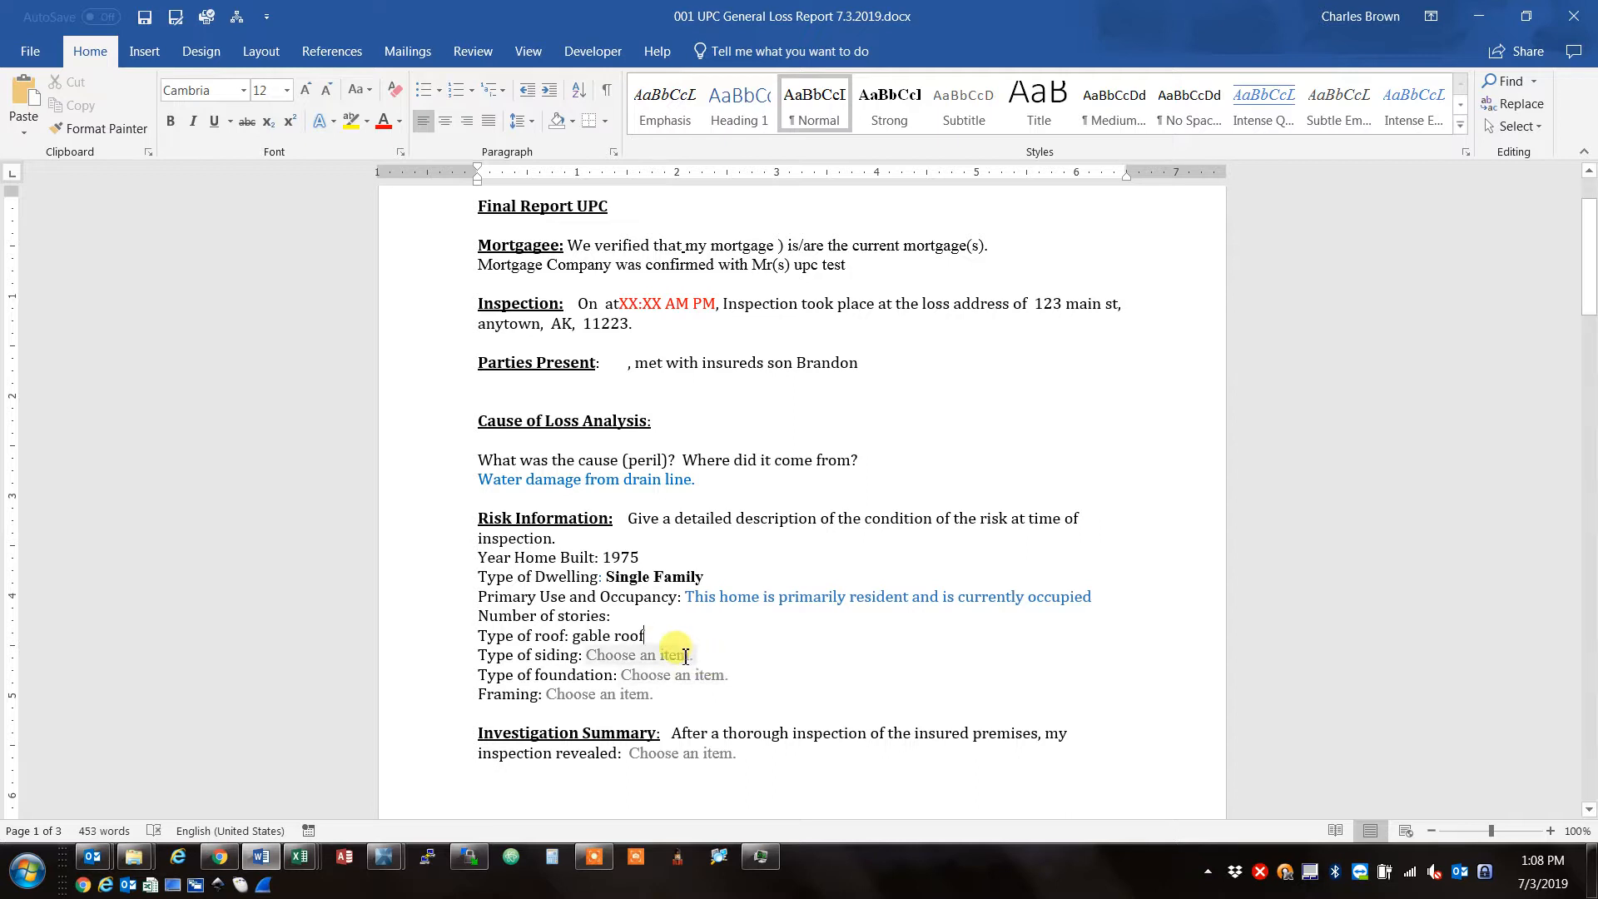
{"action": "left_click", "coordinate": [704, 654]}
{"action": "type", "text": "wood siding"}
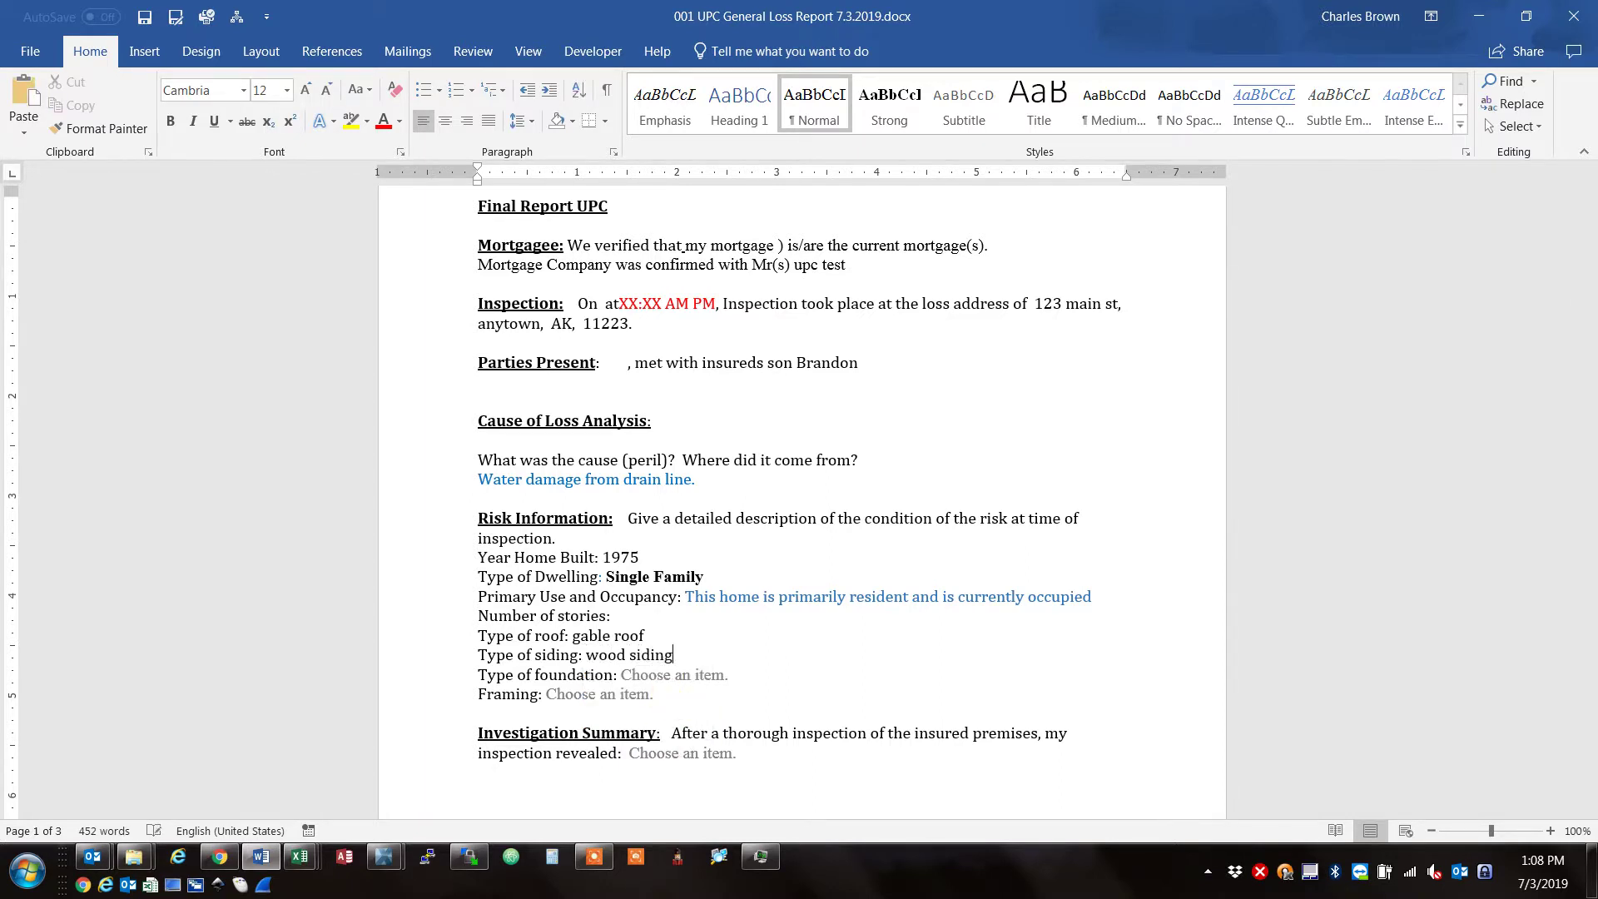
{"action": "scroll", "scroll_direction": "down", "scroll_amount": 3}
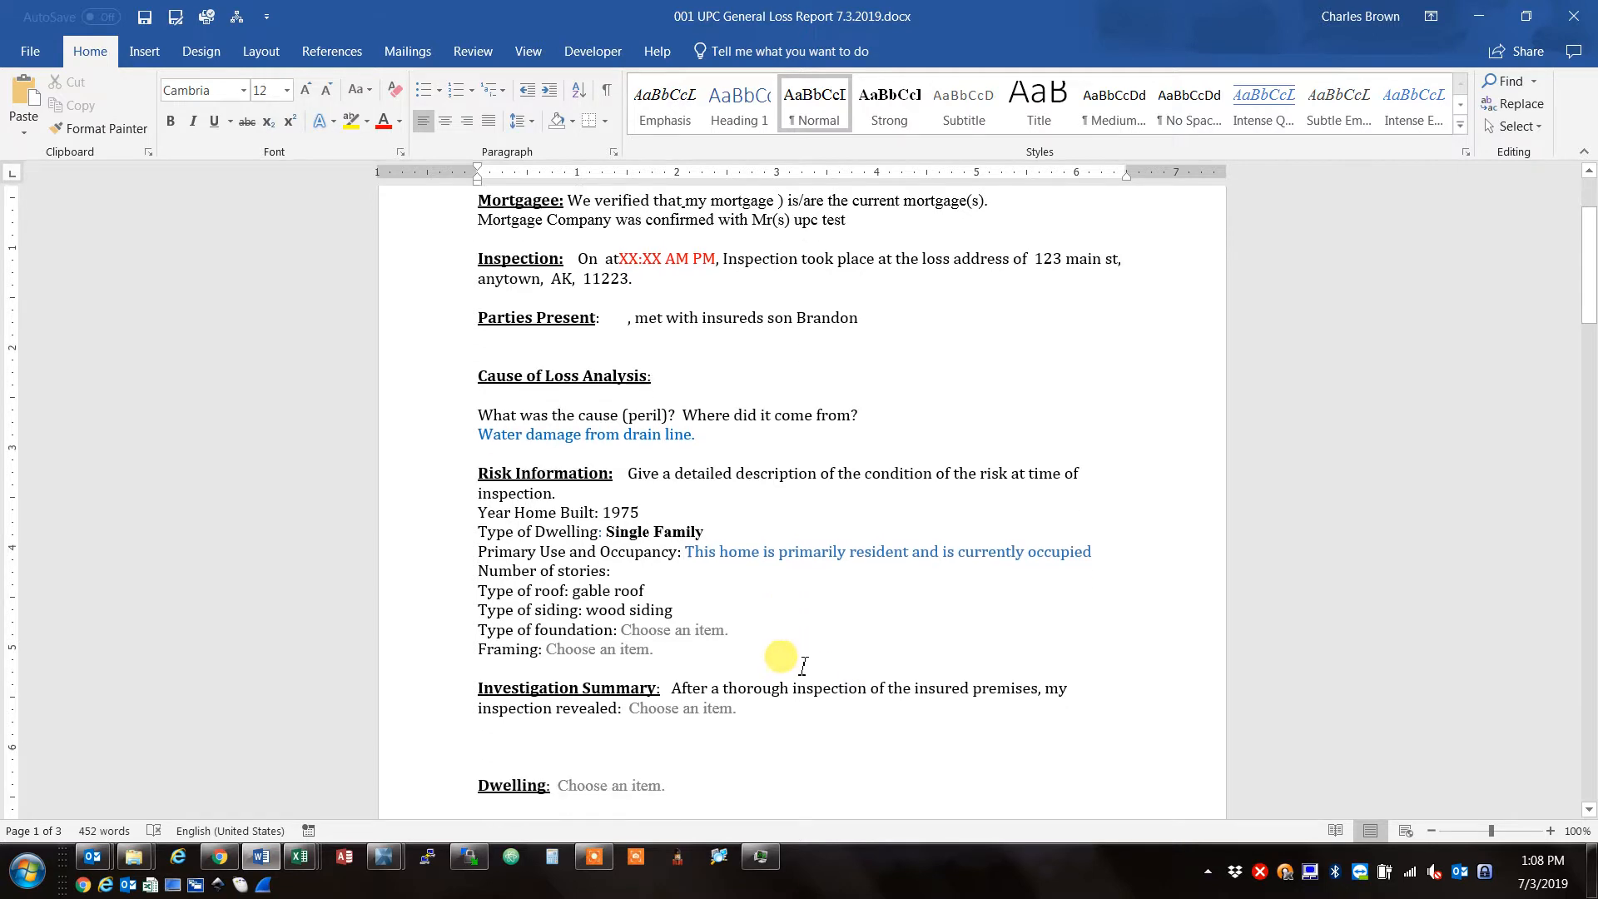
Enter foundation 'poured concrete foundation' and framing 'wood framing'.
{"action": "left_click", "coordinate": [672, 625]}
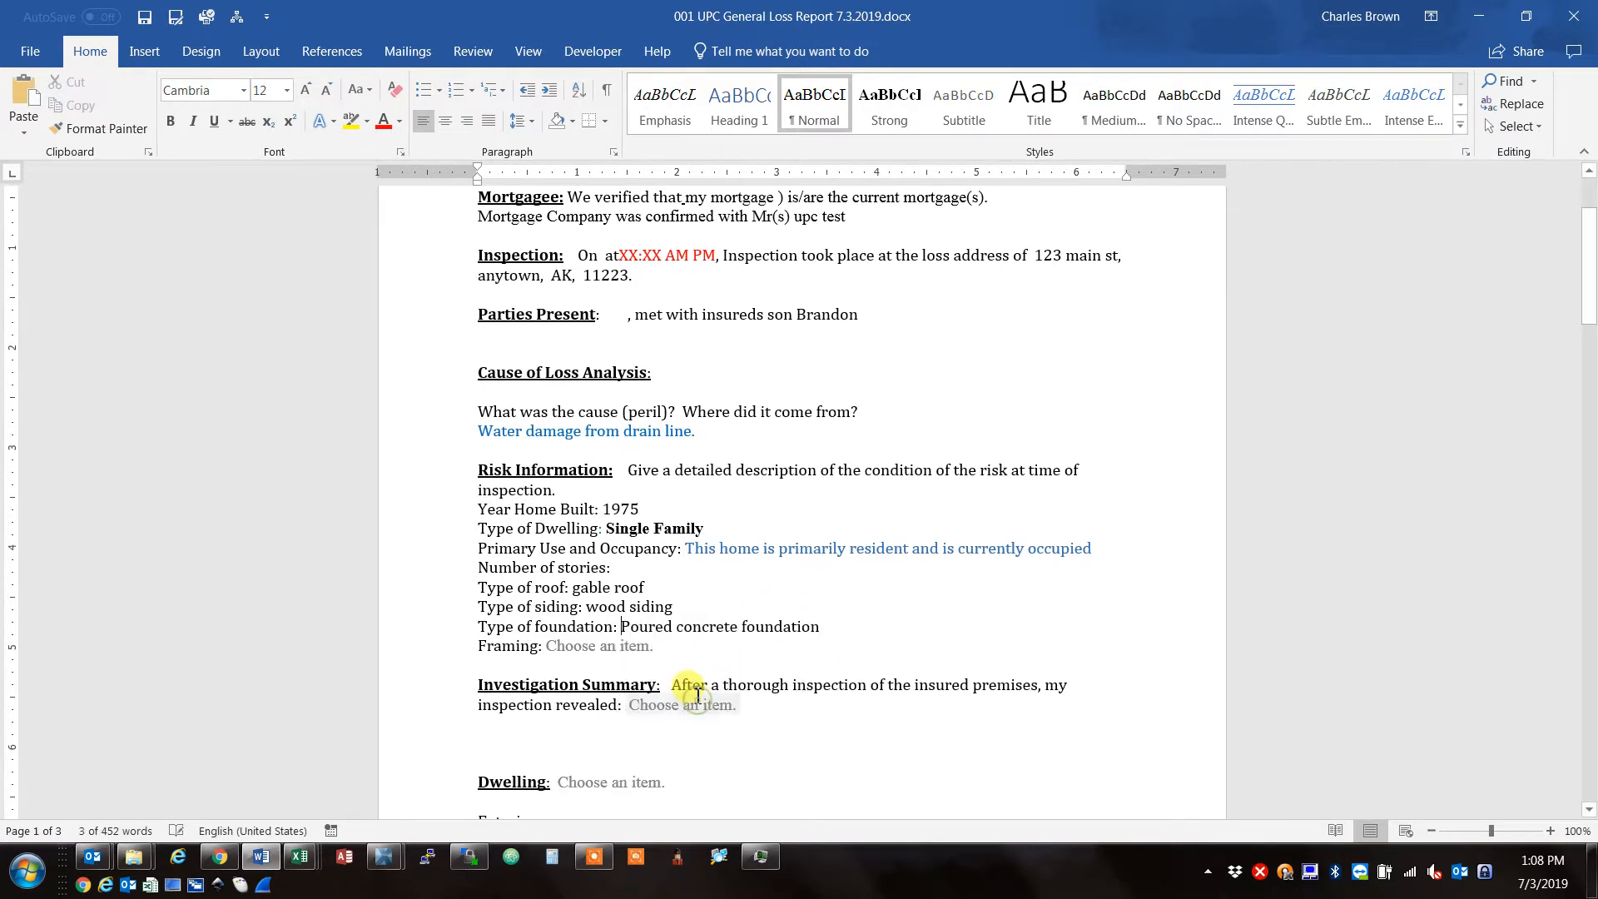
{"action": "left_click", "coordinate": [662, 645]}
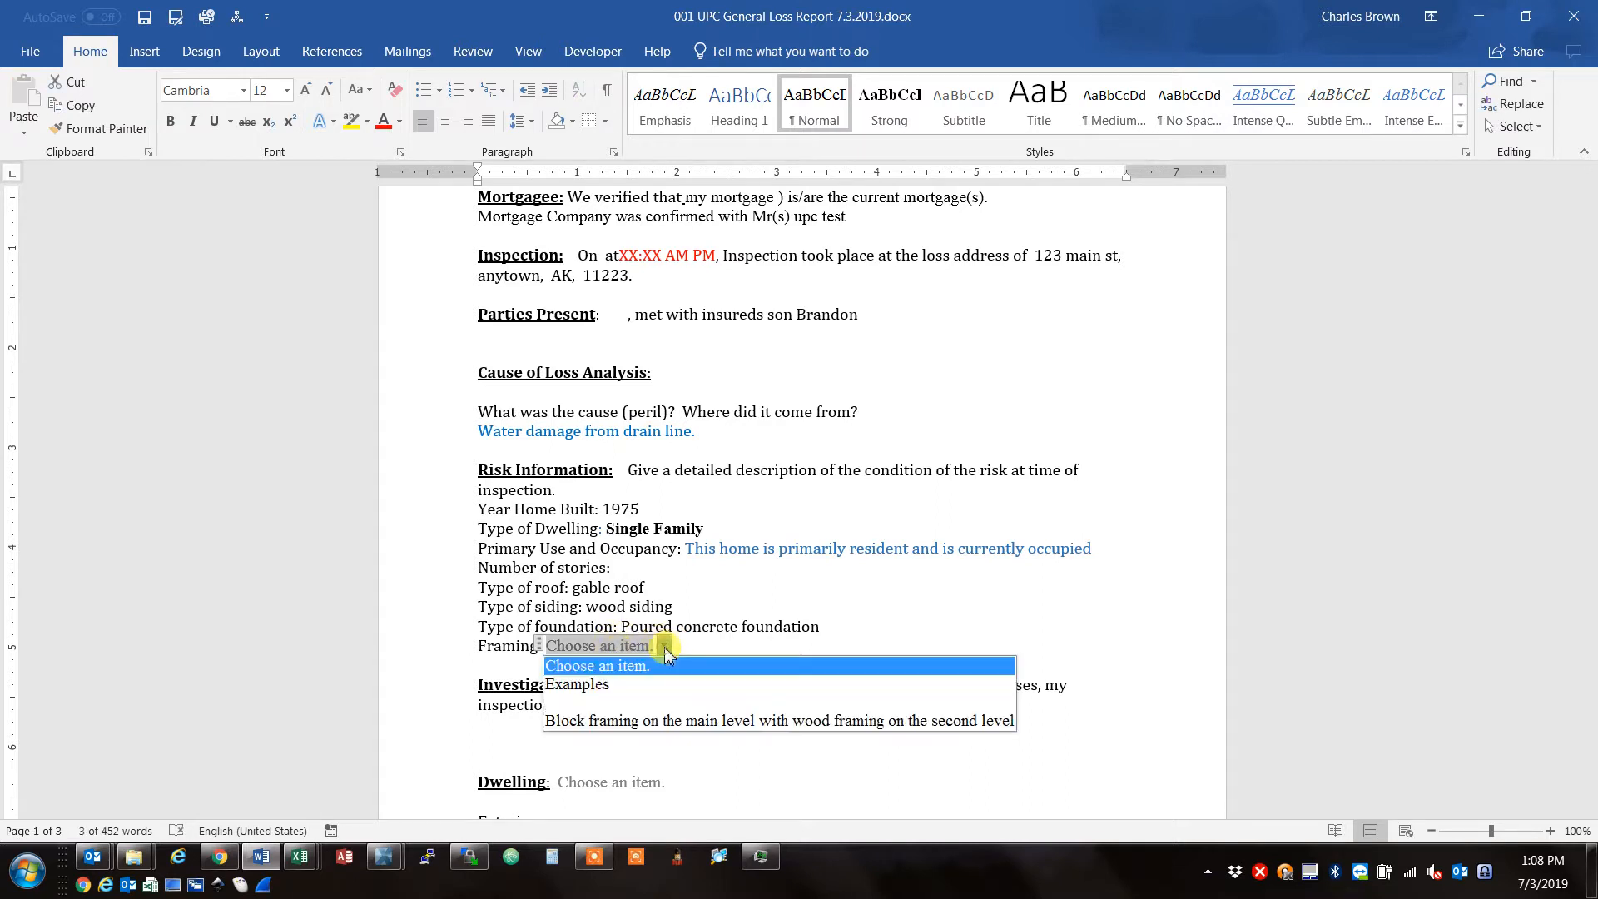
{"action": "mouse_move", "coordinate": [722, 719]}
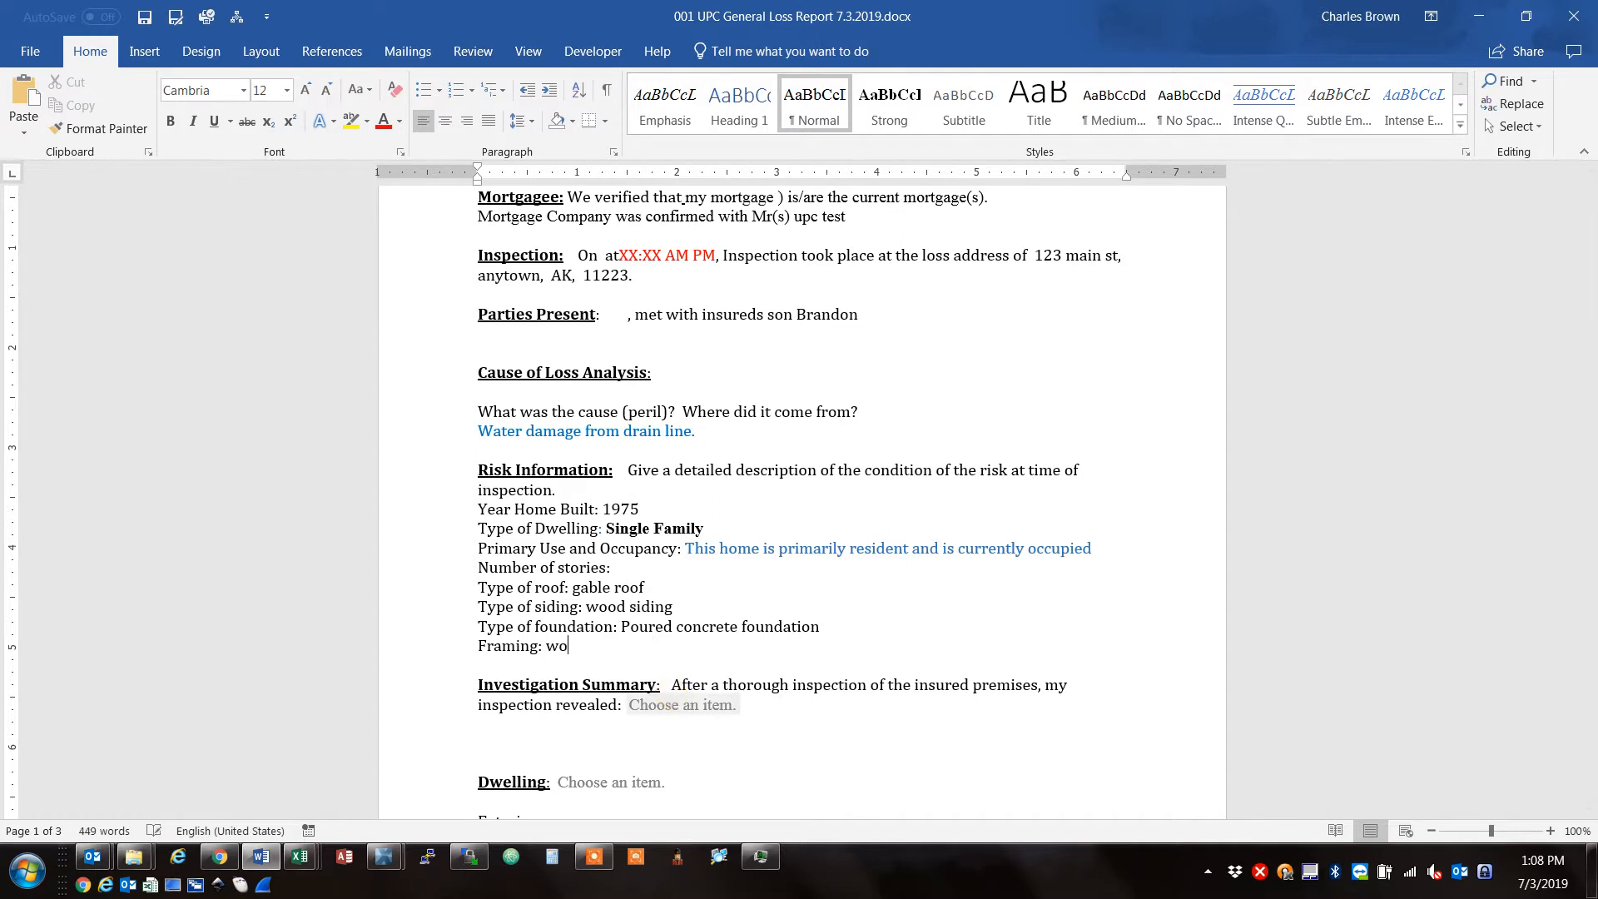
{"action": "type", "text": "od framing"}
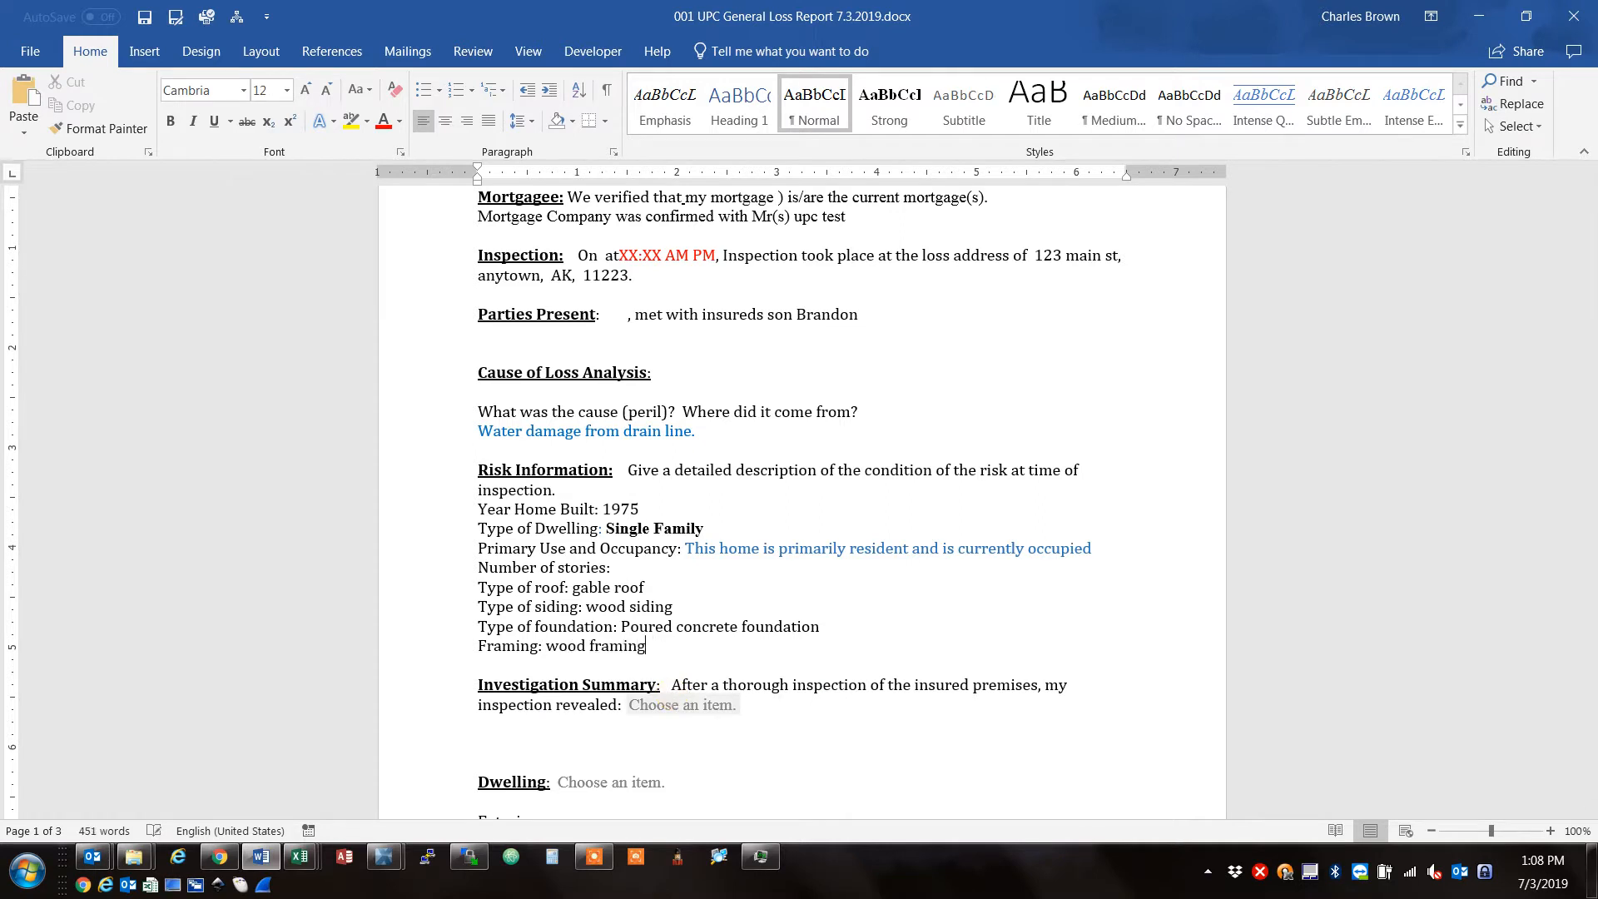
{"action": "scroll", "scroll_direction": "down", "scroll_amount": 3}
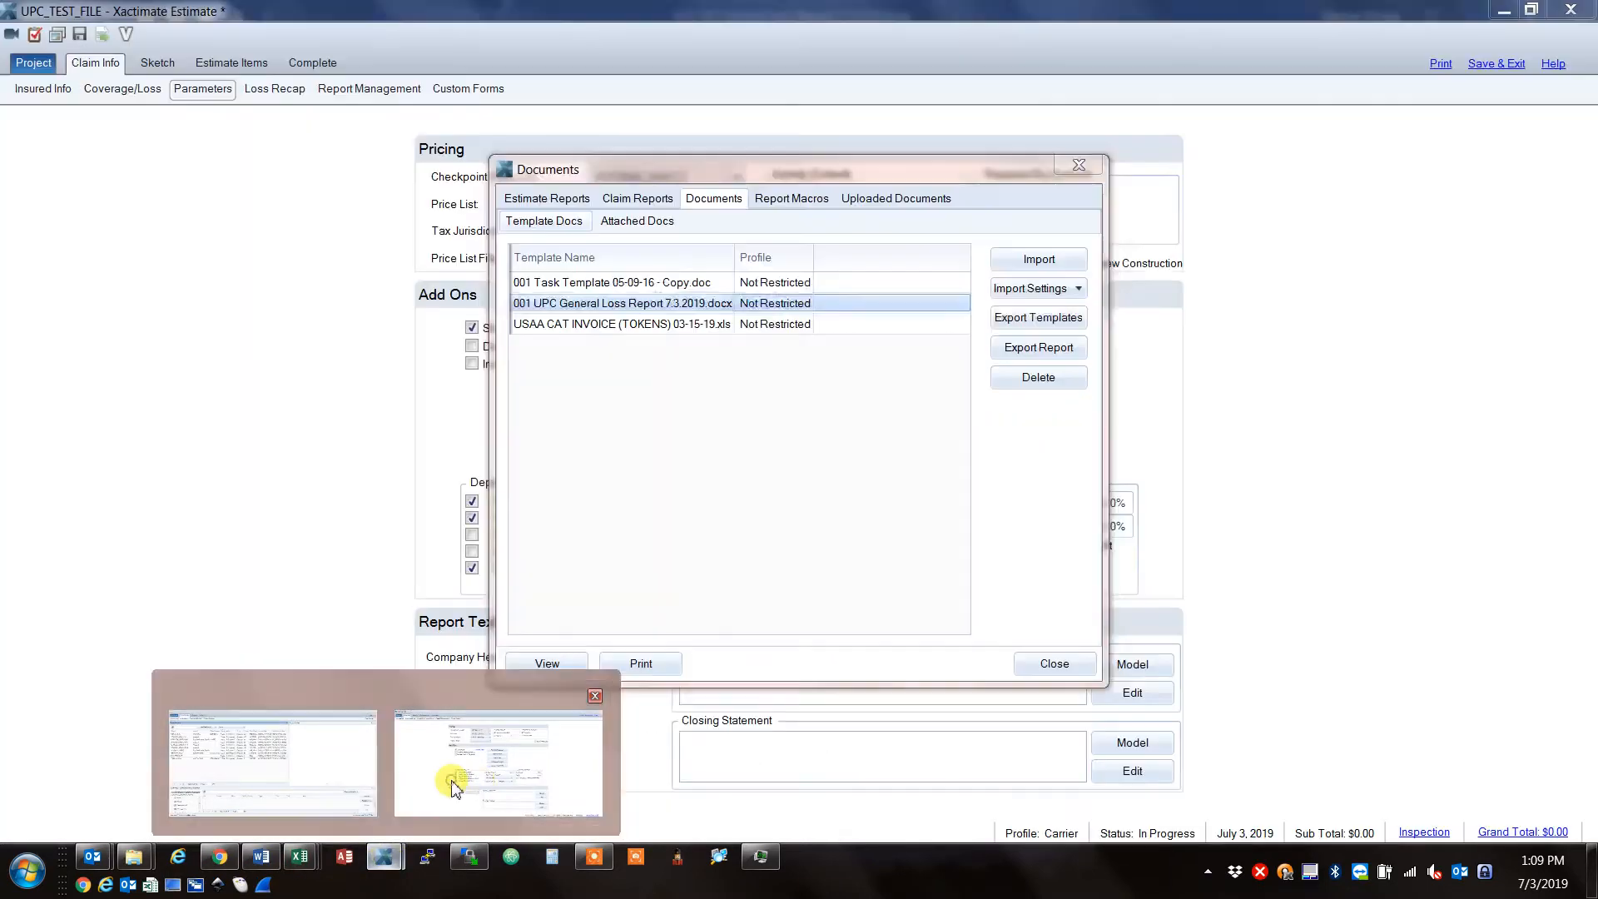
Leave Documents, open the General Loss Report's Remarks and start adding a remark.
{"action": "left_click", "coordinate": [1056, 662]}
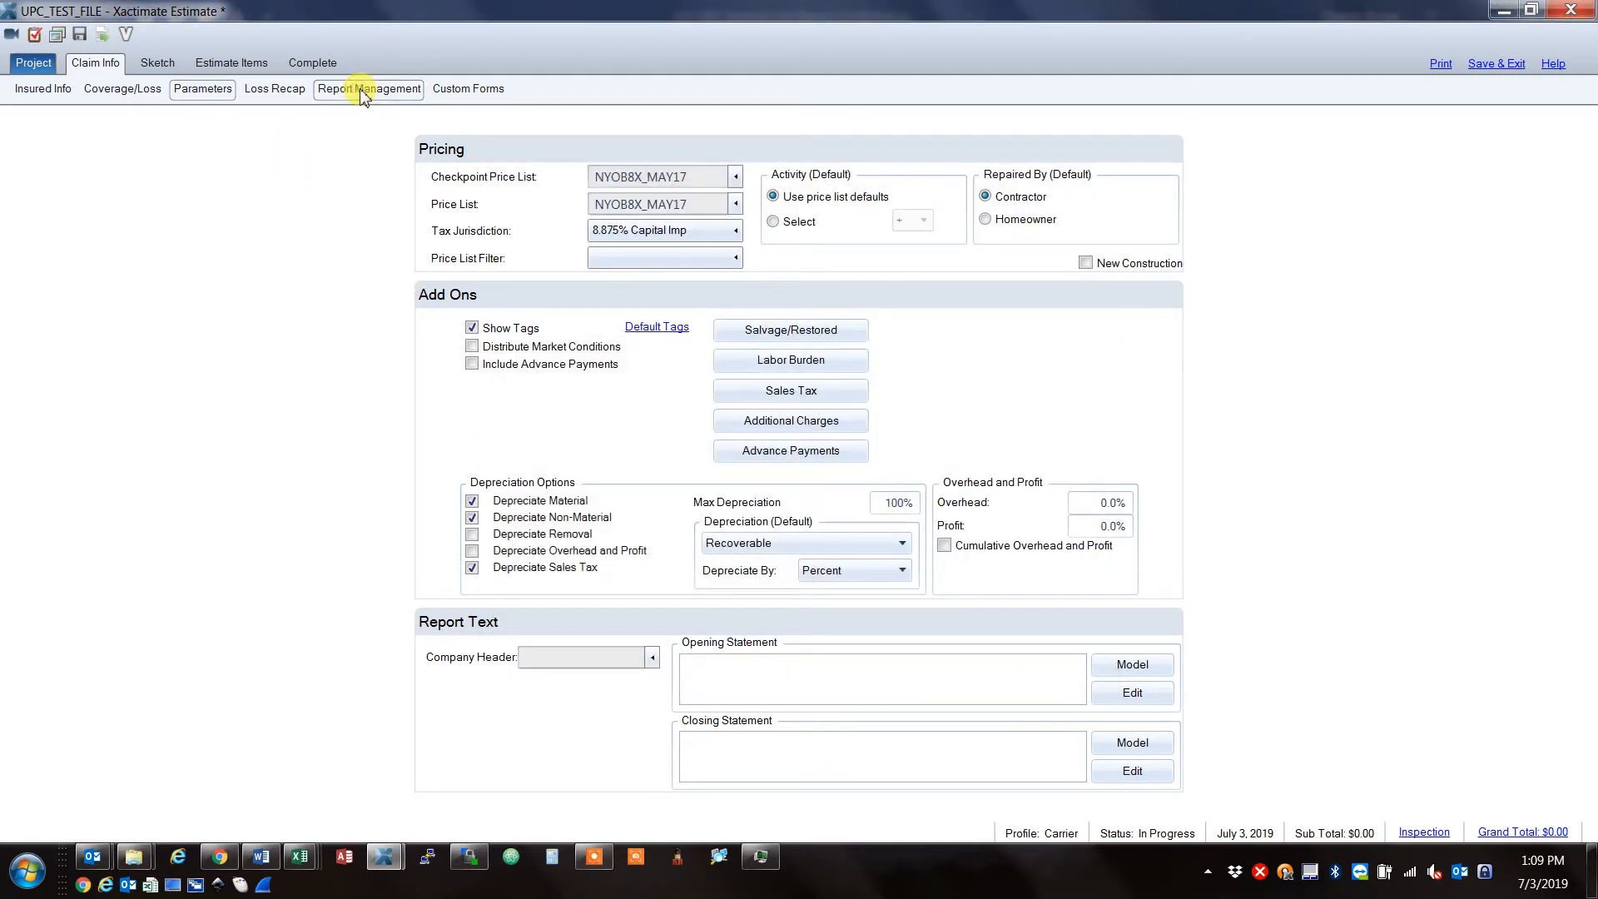
{"action": "left_click", "coordinate": [369, 88]}
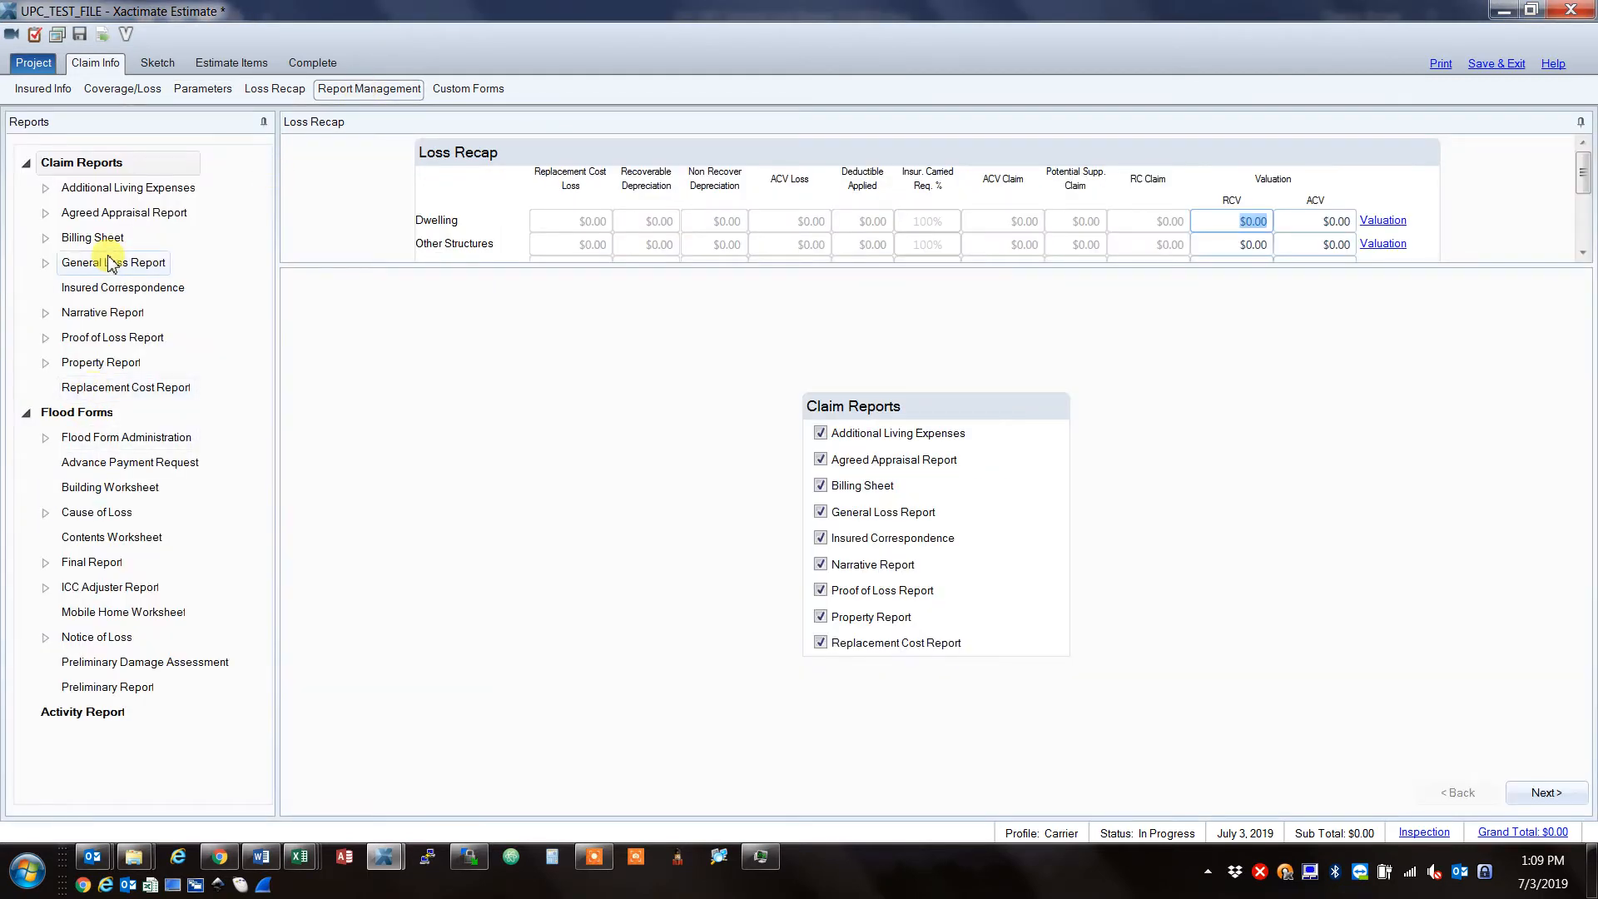
{"action": "left_click", "coordinate": [113, 263]}
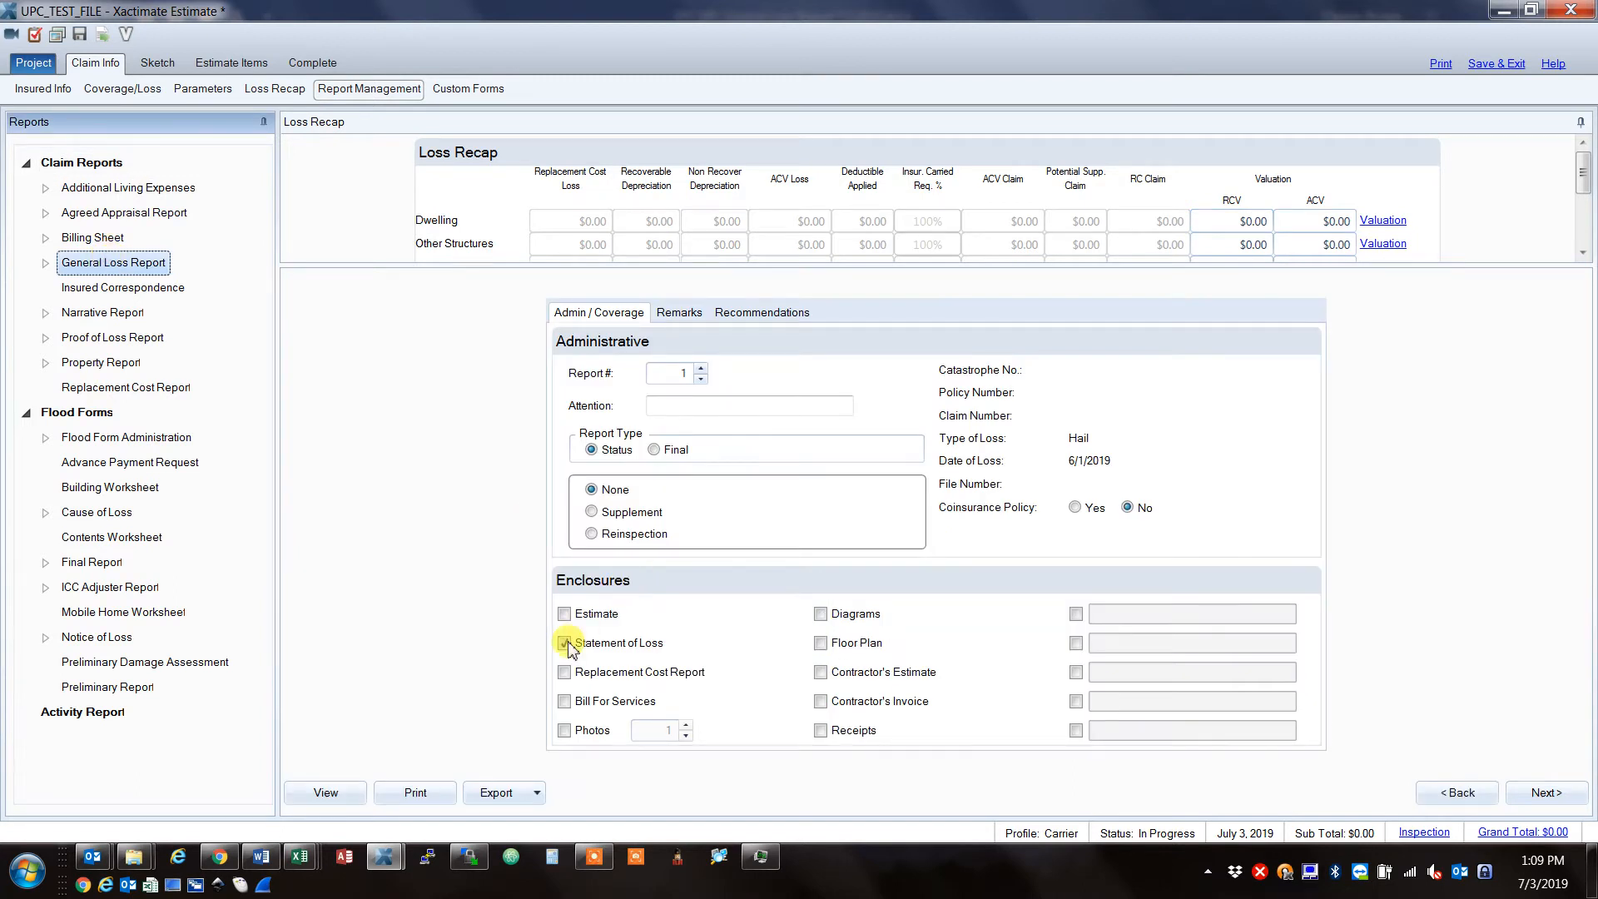
{"action": "left_click", "coordinate": [679, 313]}
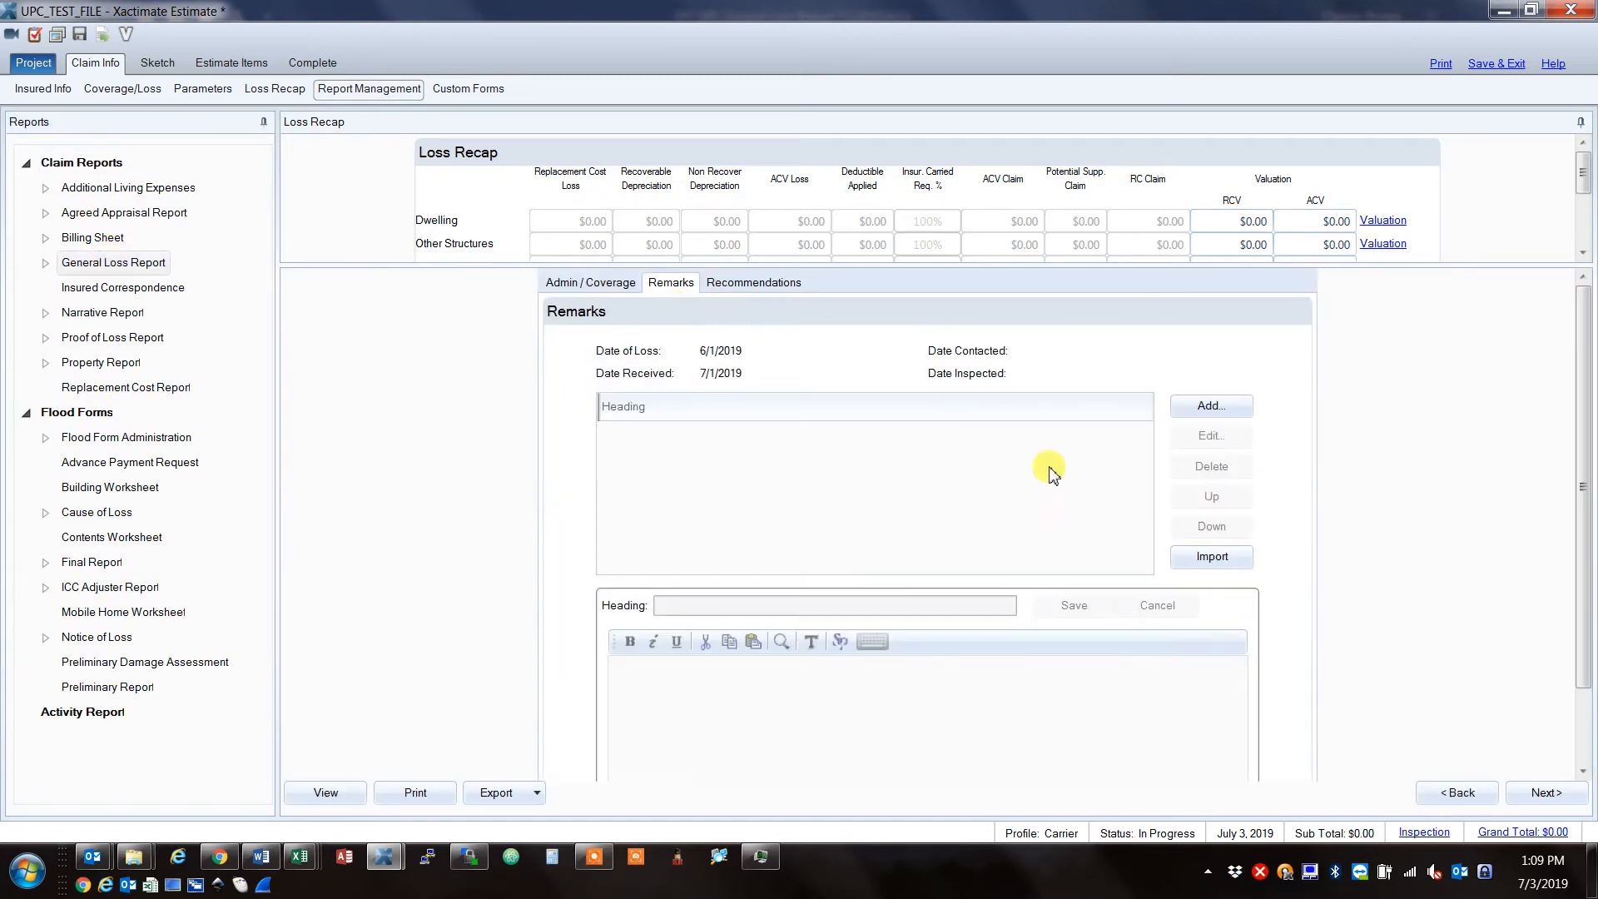
{"action": "left_click", "coordinate": [1211, 406]}
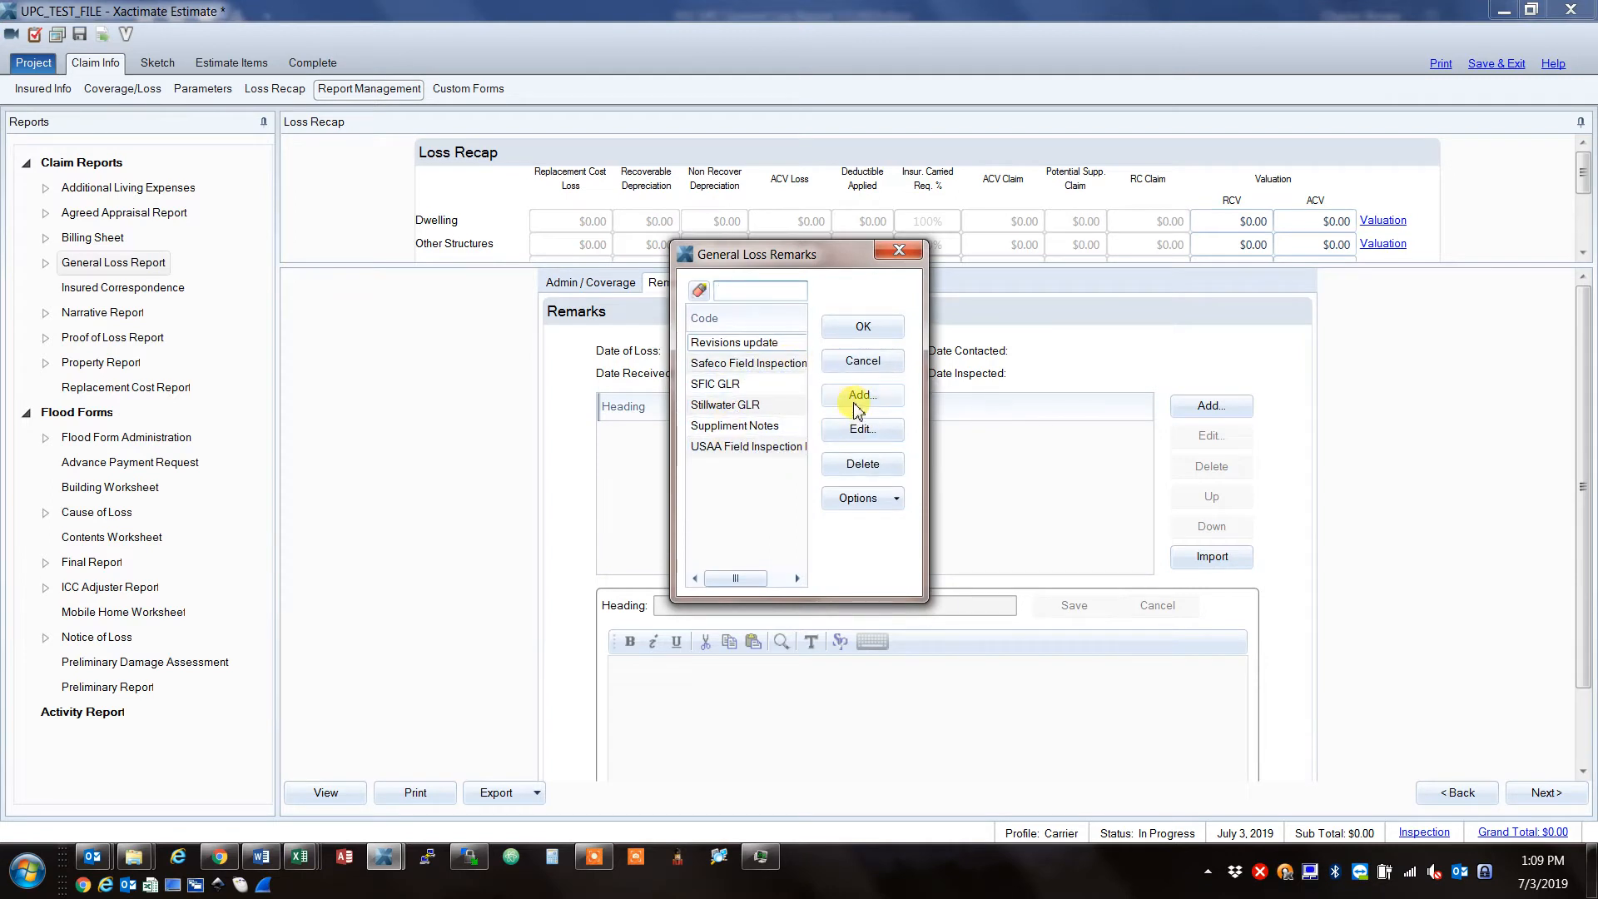
Create a new 'UPC GLR' remark code and save it to the report's remarks.
{"action": "left_click", "coordinate": [862, 394]}
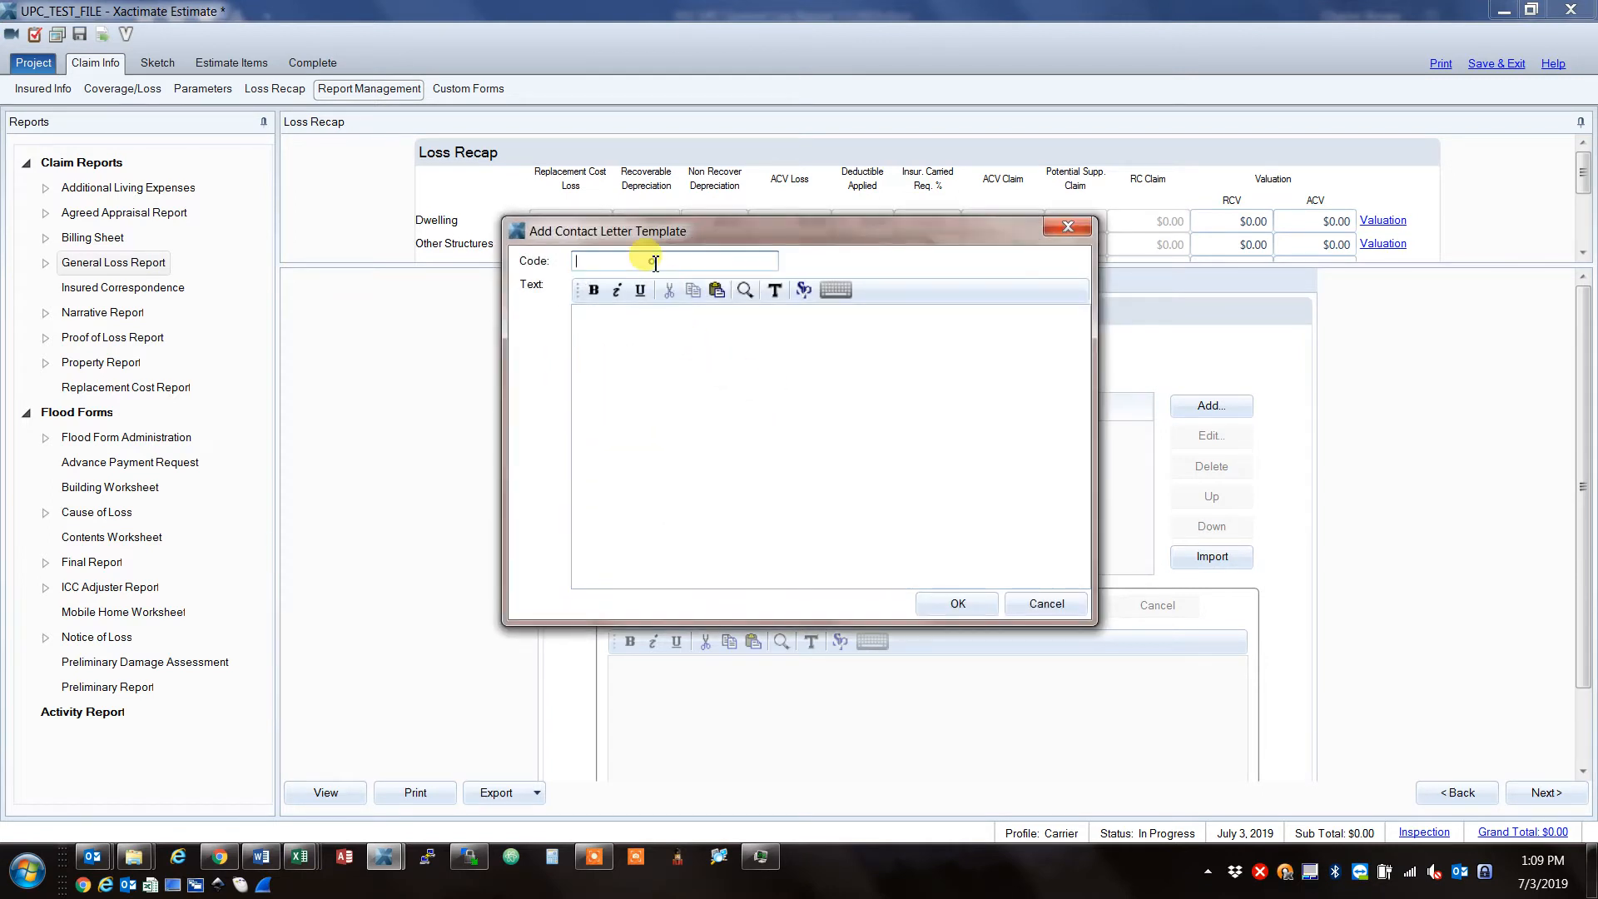
{"action": "type", "text": "UPC GLR"}
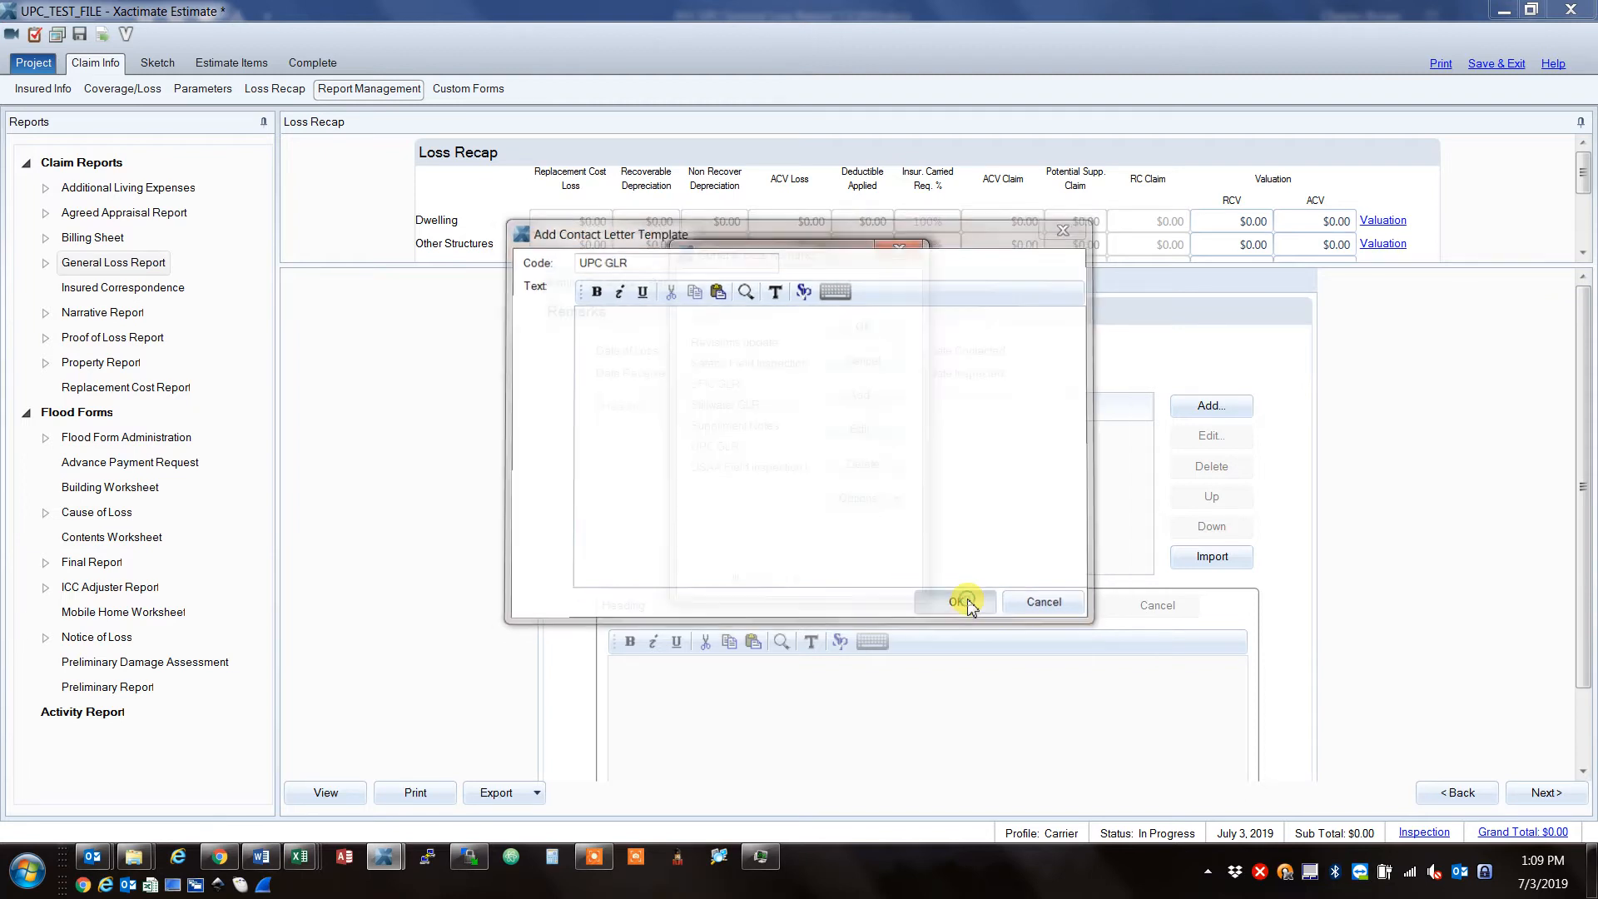
{"action": "left_click", "coordinate": [956, 602]}
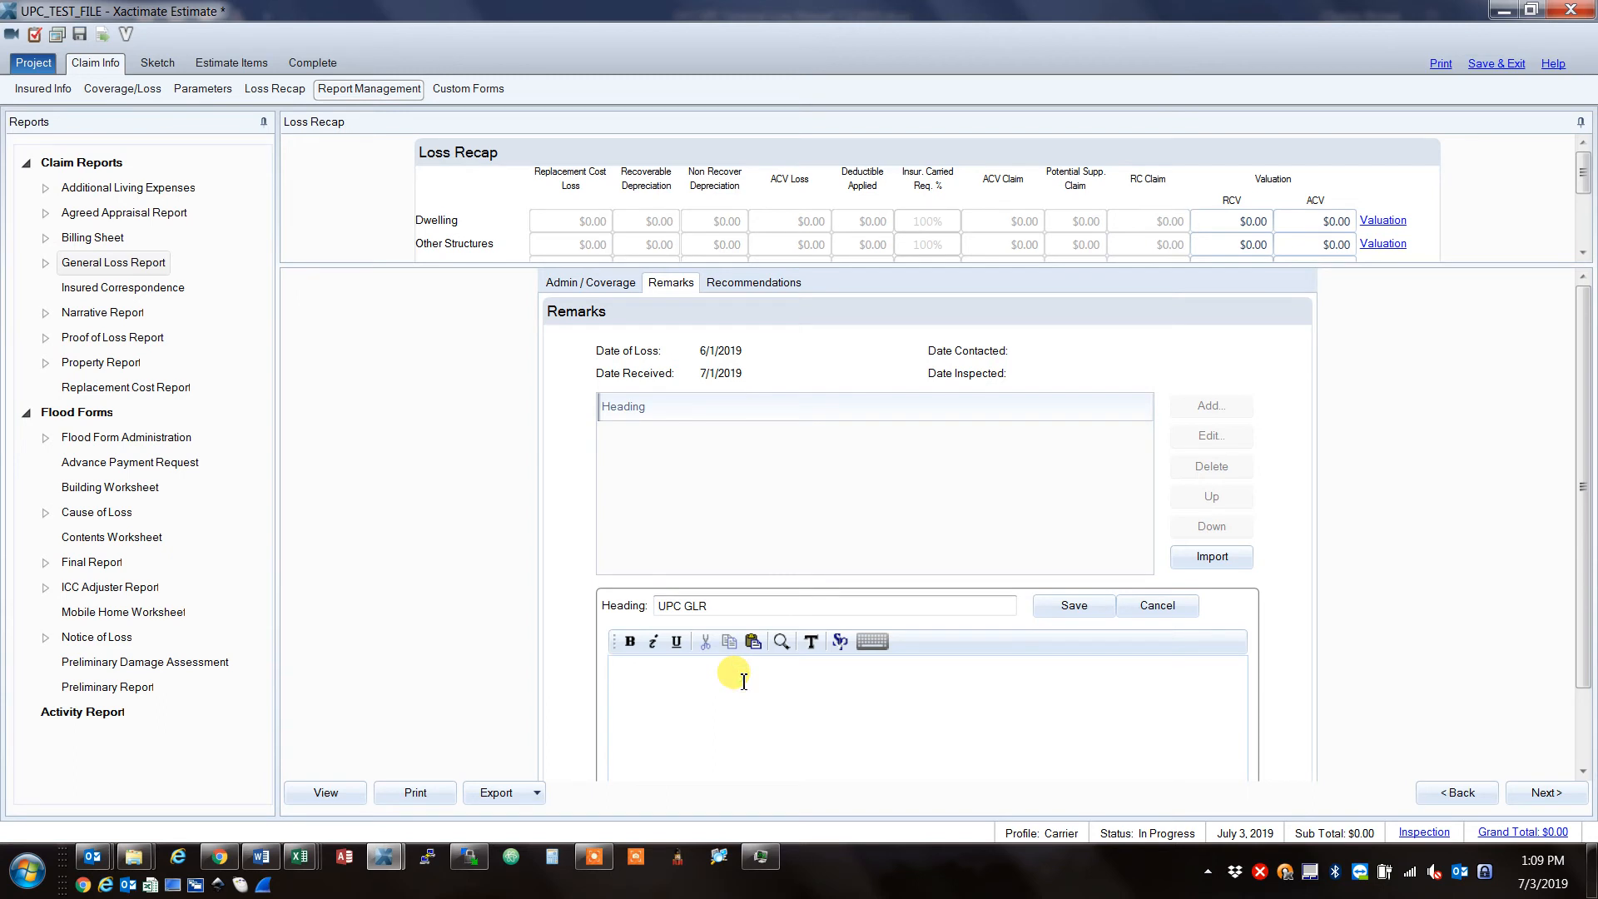
{"action": "left_click", "coordinate": [1073, 606]}
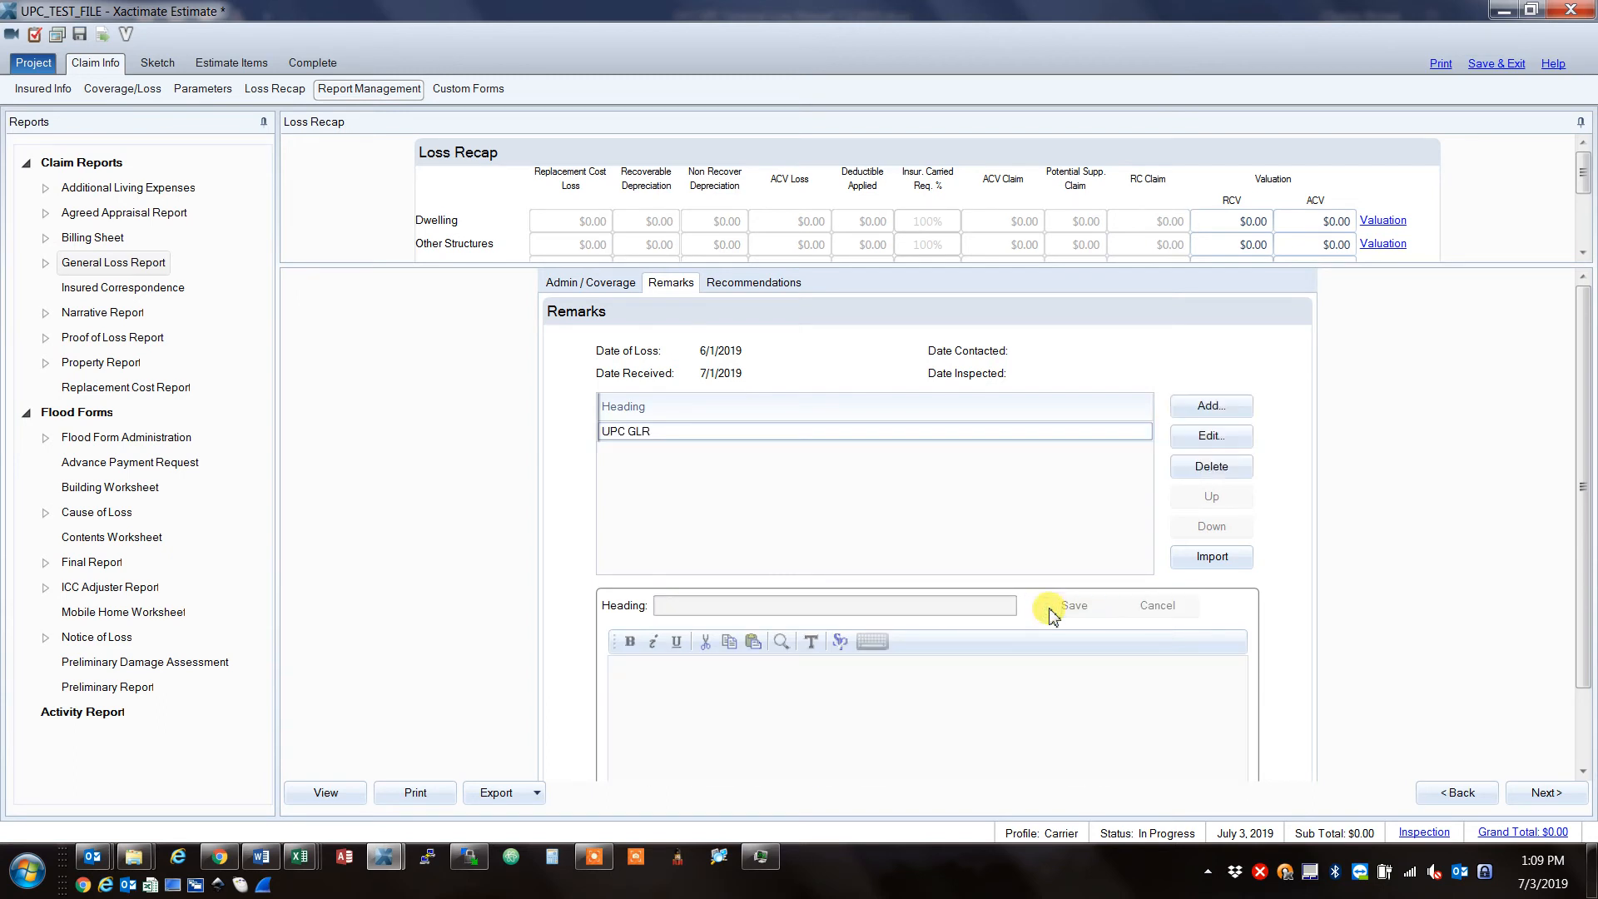
{"action": "mouse_move", "coordinate": [489, 103]}
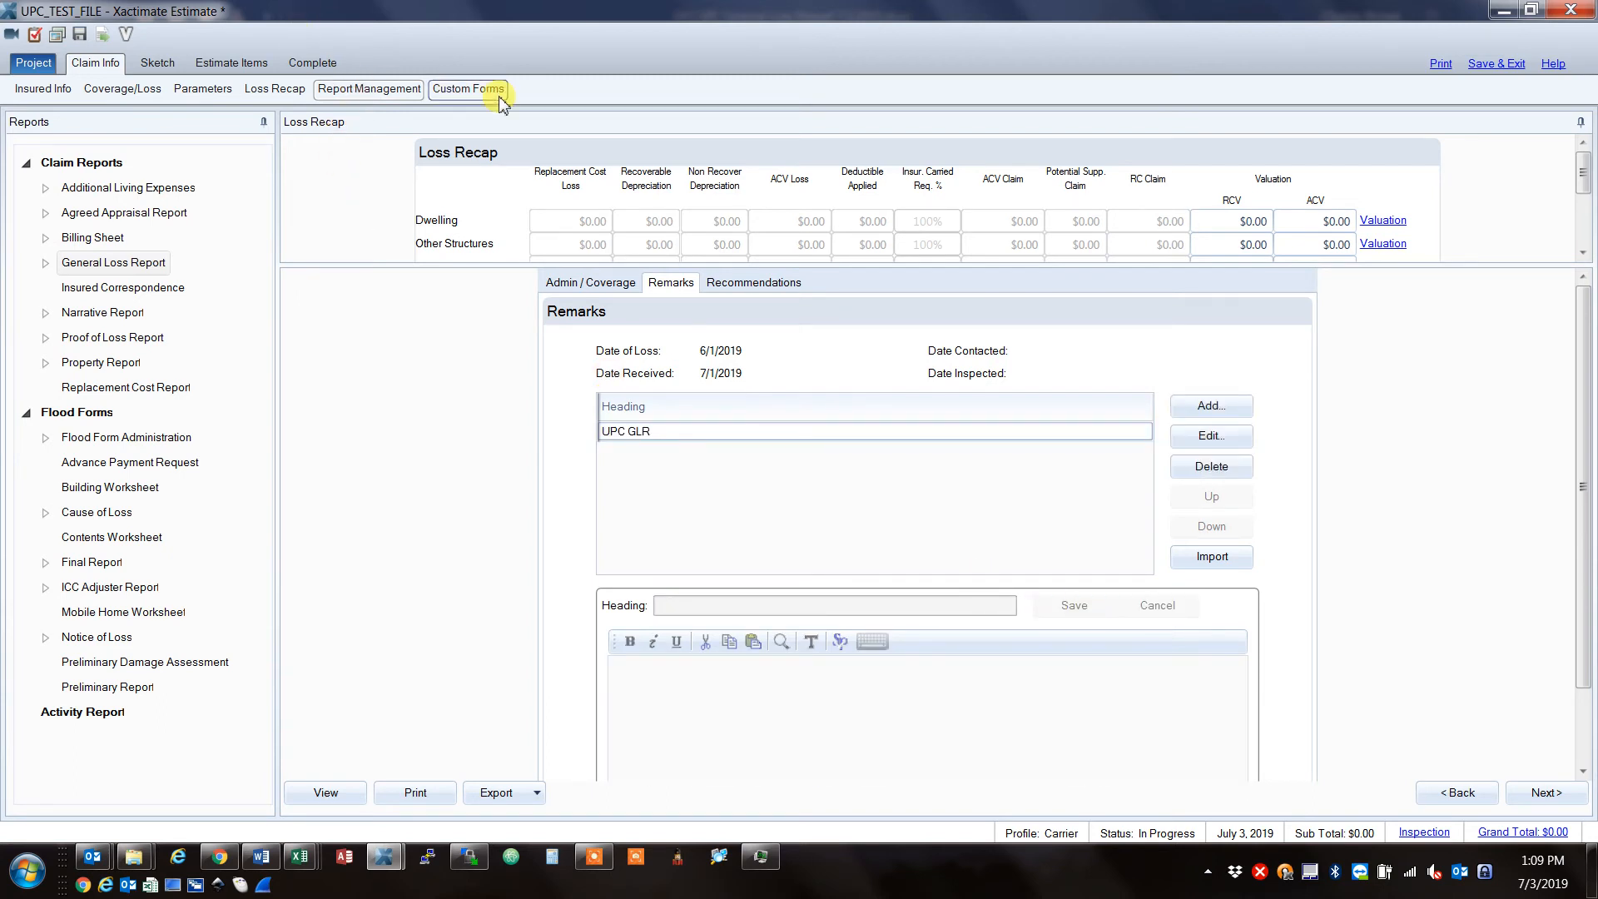
{"action": "mouse_move", "coordinate": [1490, 100]}
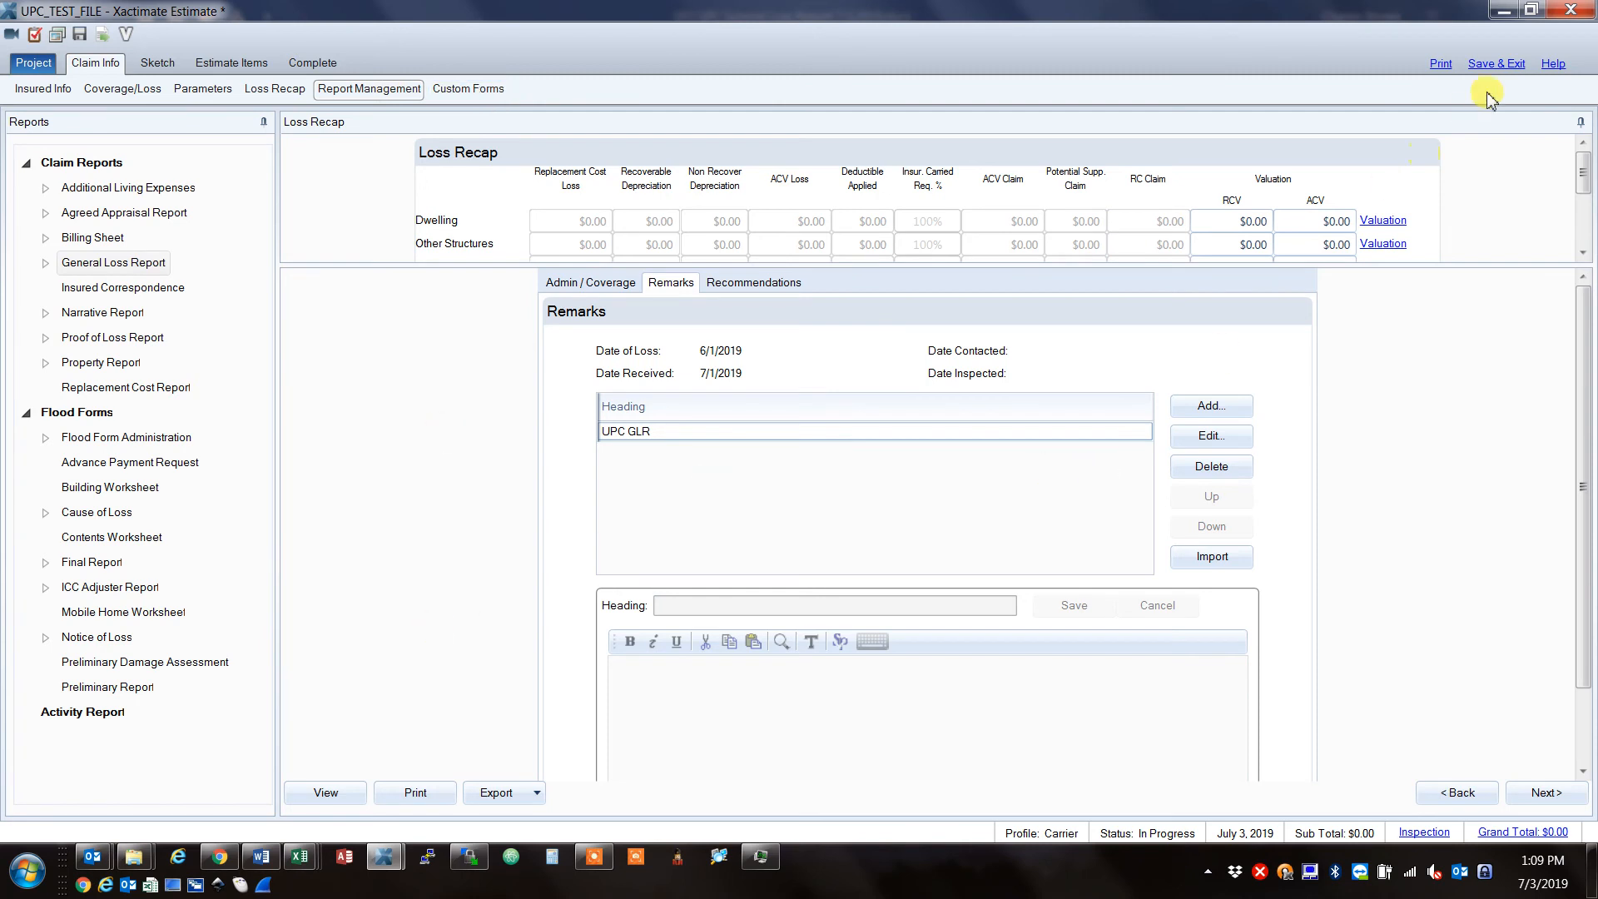
{"action": "mouse_move", "coordinate": [948, 765]}
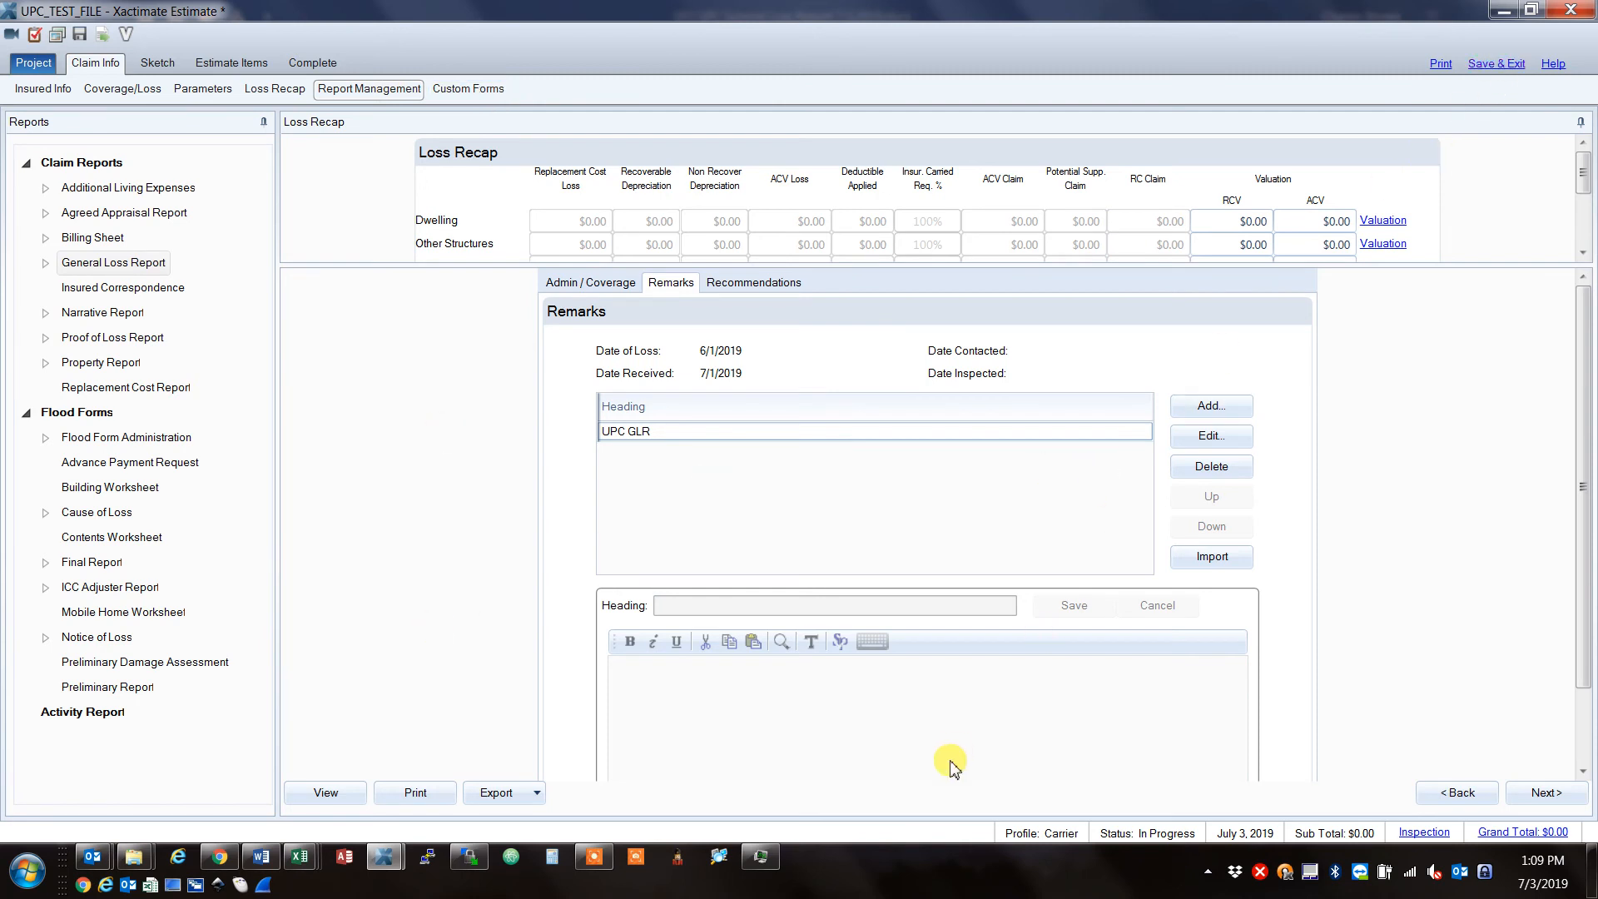